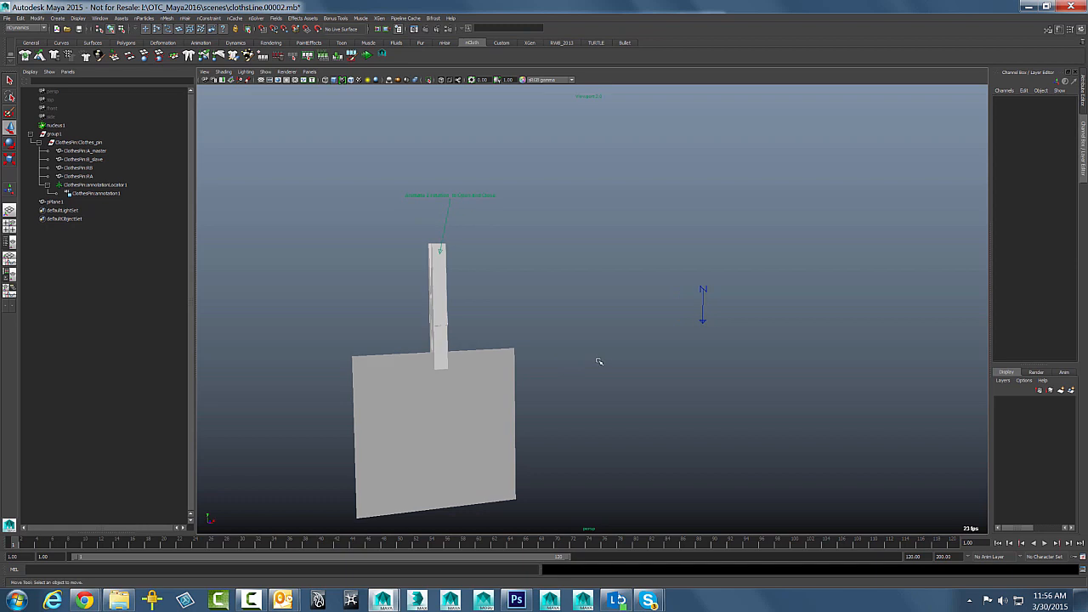
mouse_move(405, 283)
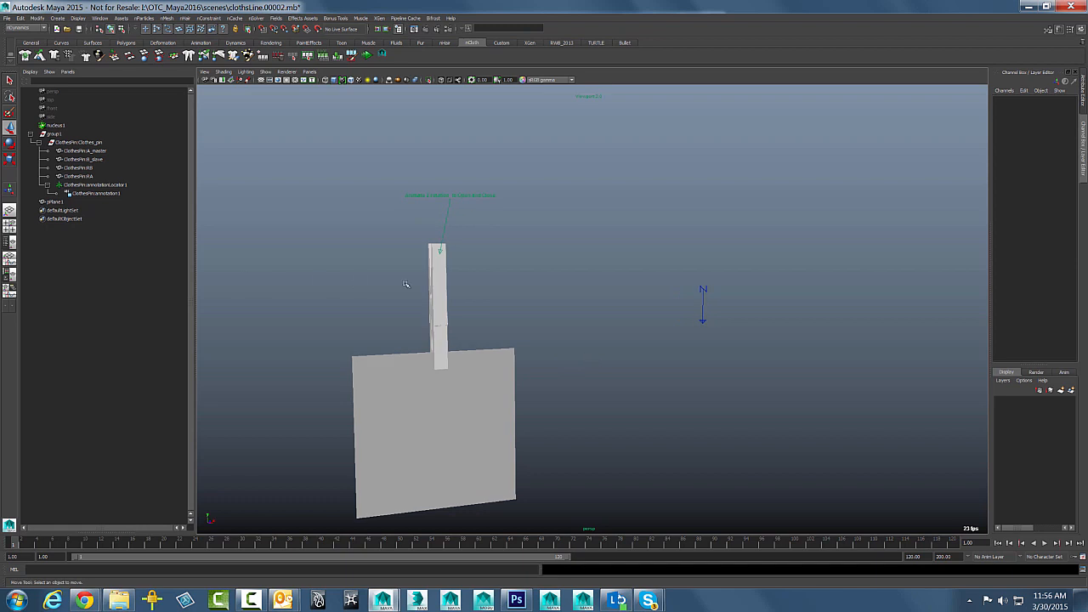
mouse_move(549, 400)
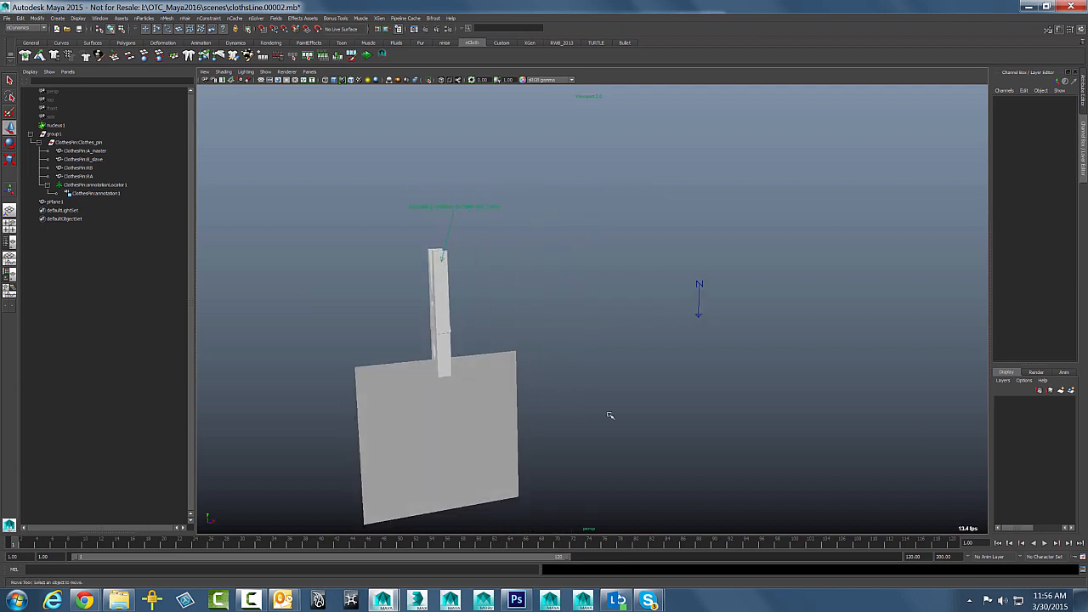
mouse_move(653, 401)
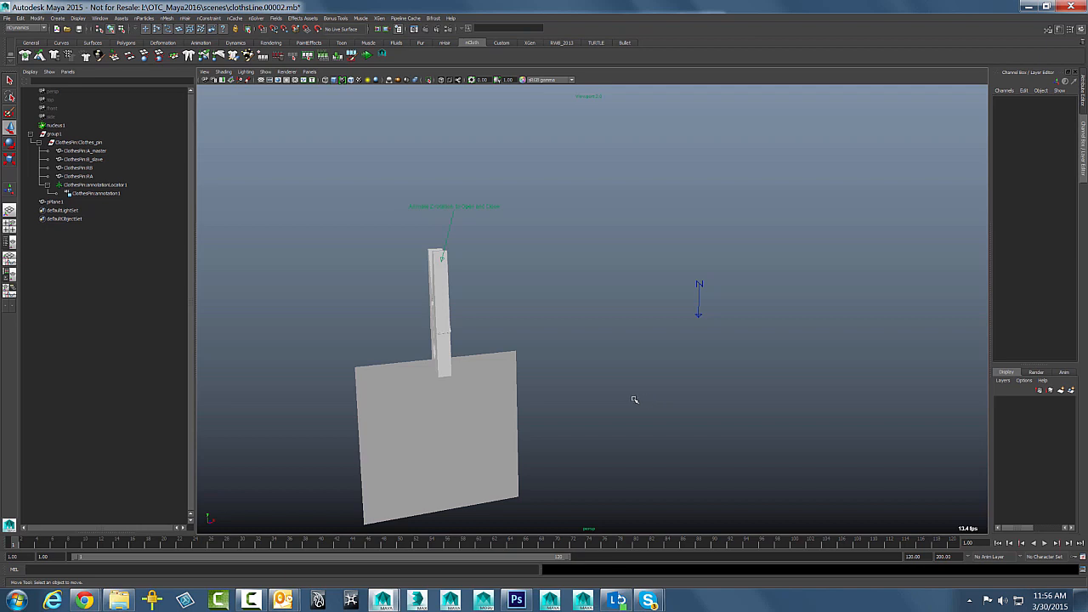
Draw a long straight CV curve (curve1) horizontally above the polaroid and return to Object Mode.
drag(646, 391, 646, 378)
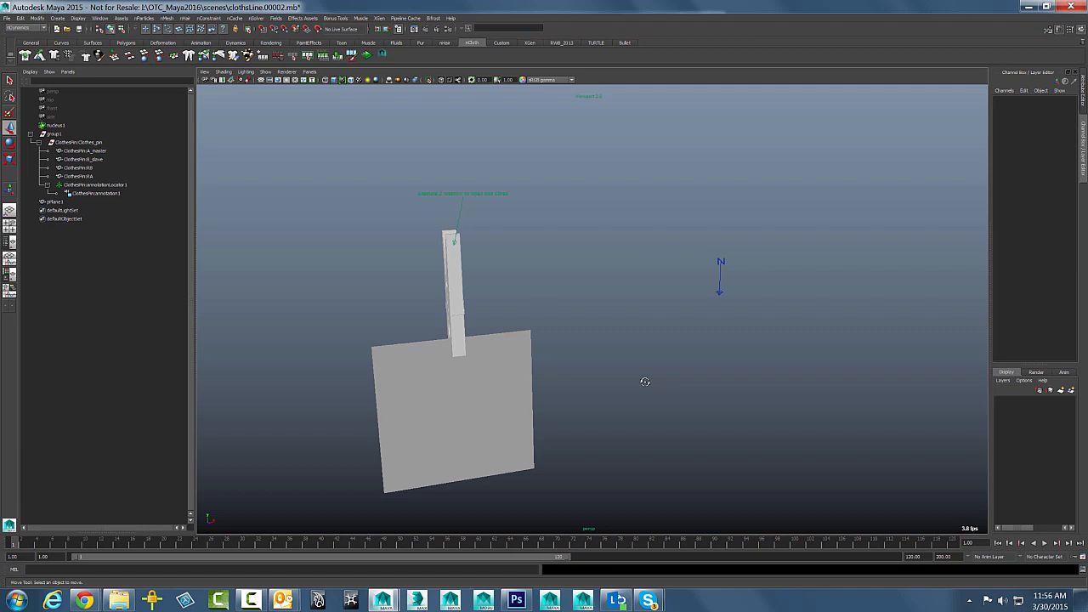
mouse_move(846, 228)
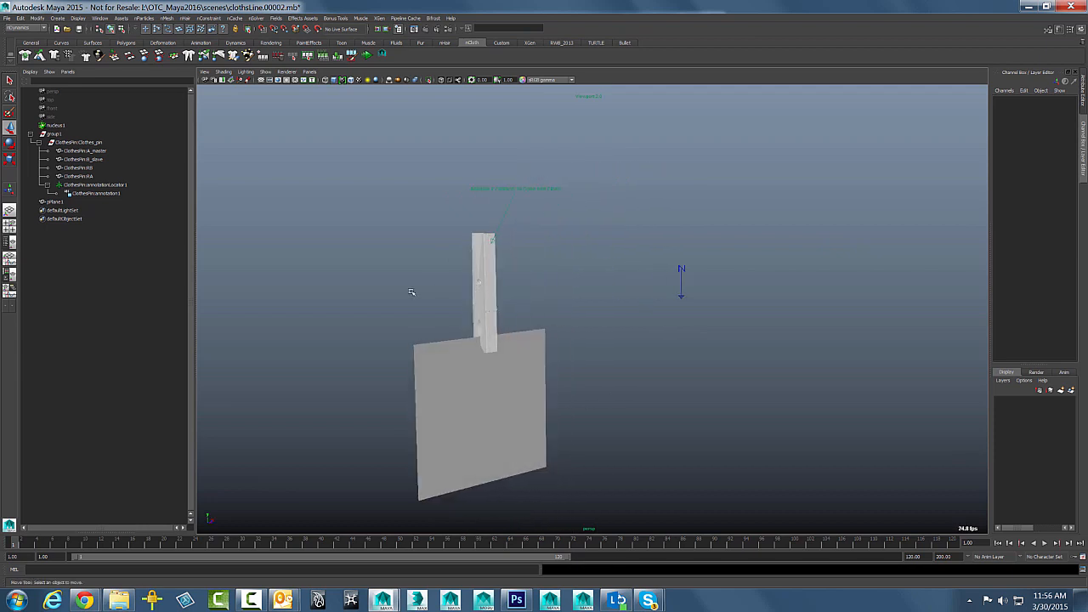
mouse_move(445, 299)
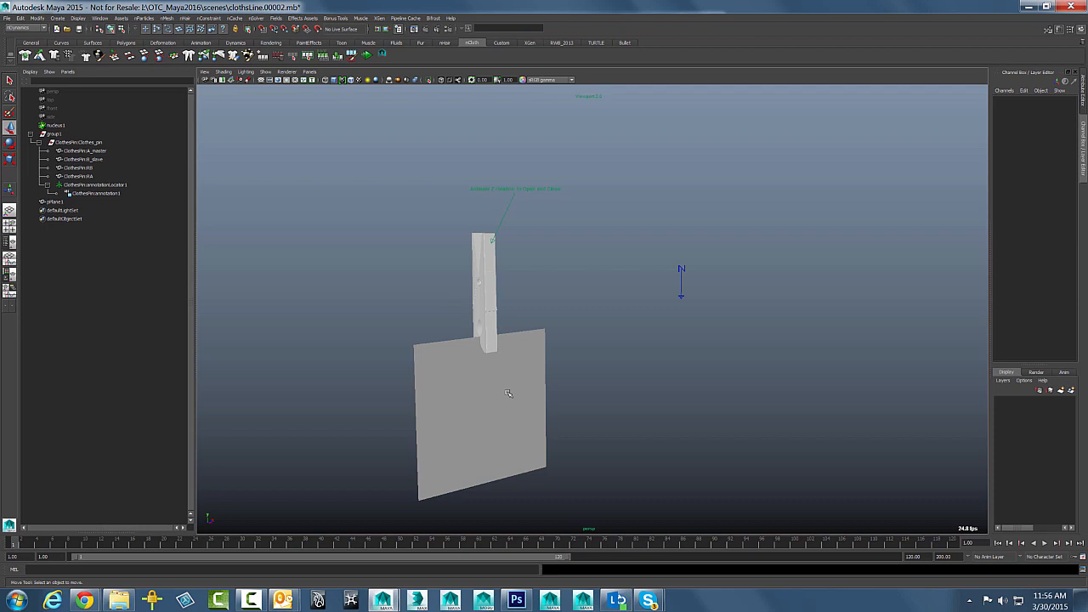
drag(508, 393, 595, 368)
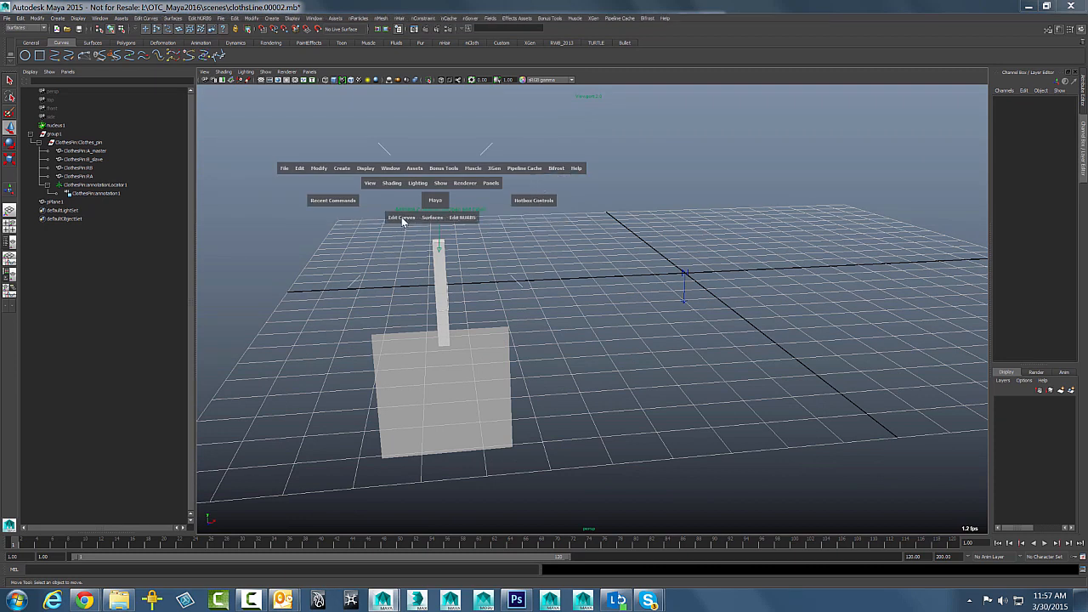
click(341, 169)
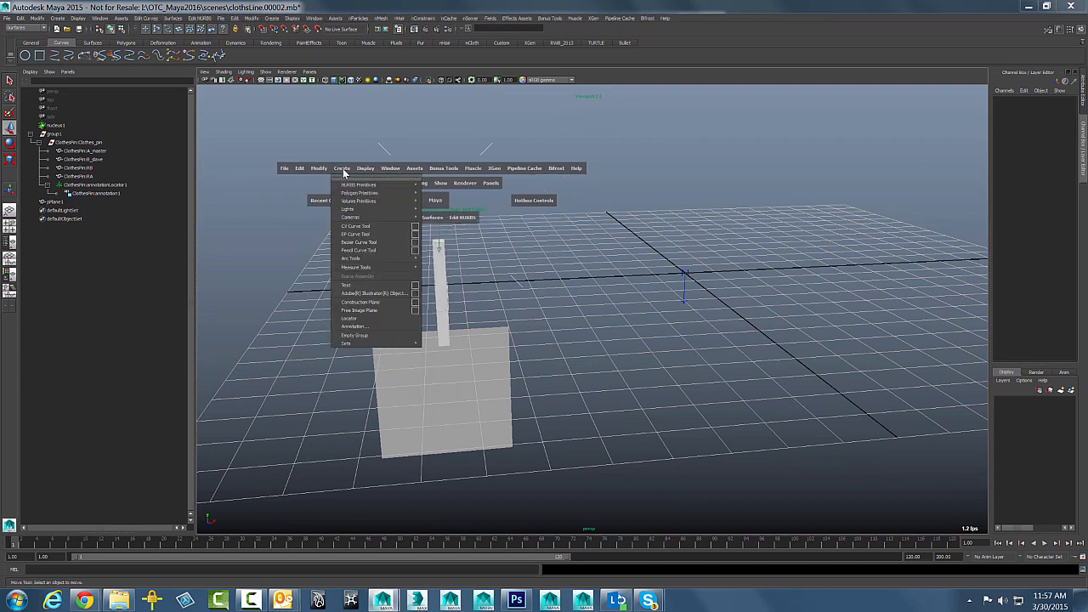
click(355, 234)
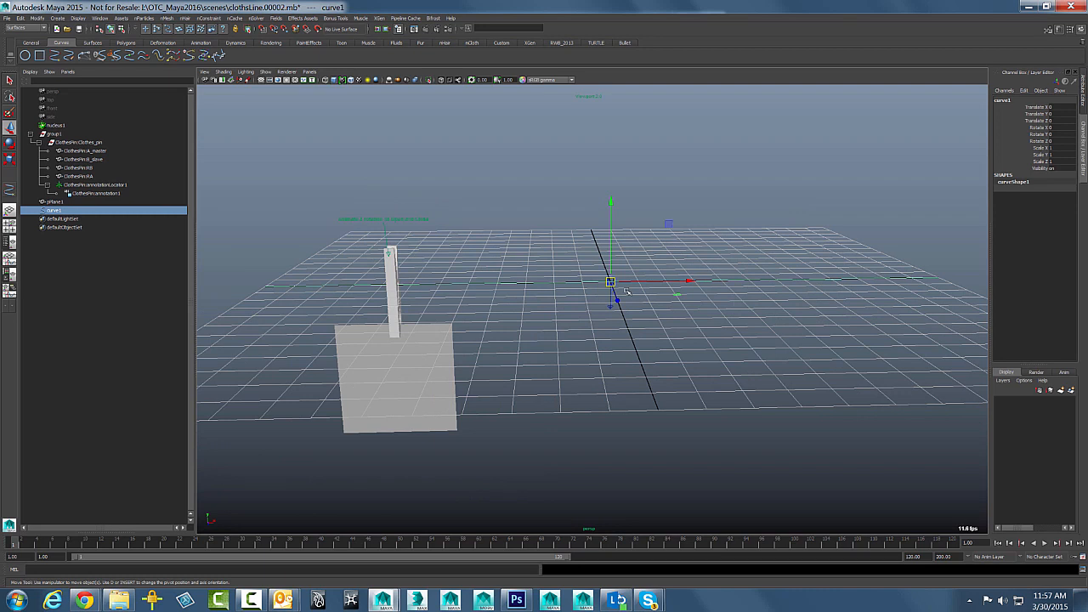
key(F8)
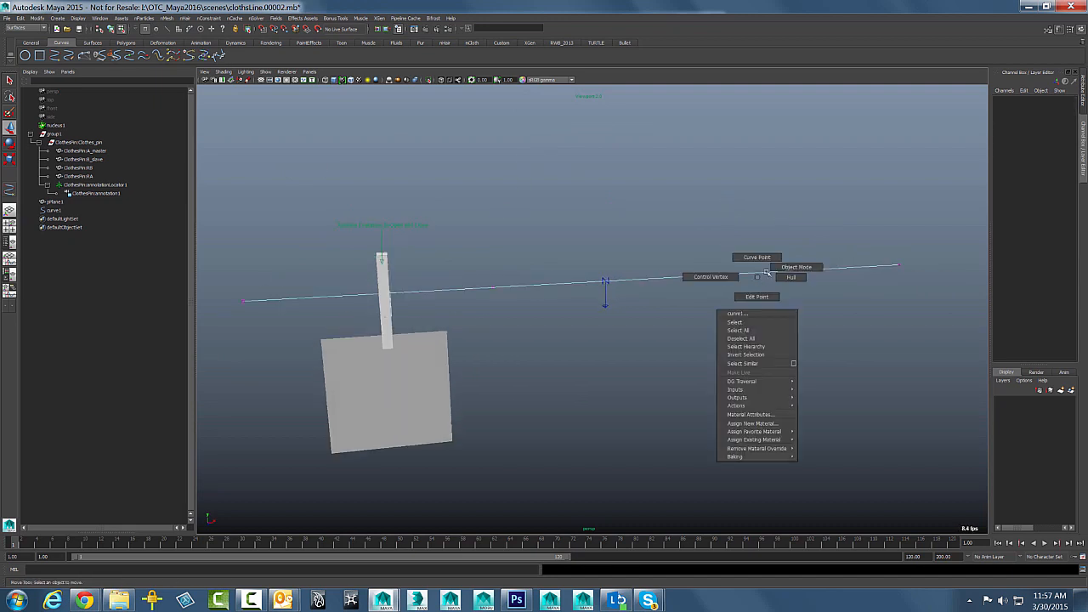
click(732, 323)
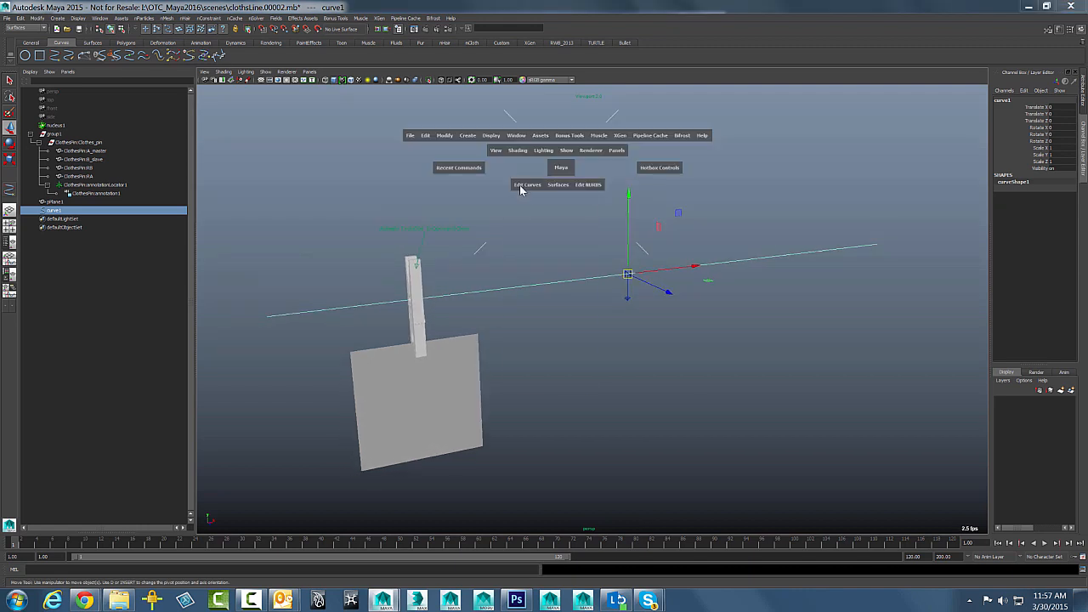
Rebuild curve1 with Uniform spacing and the chosen span count, showing its control points.
click(526, 183)
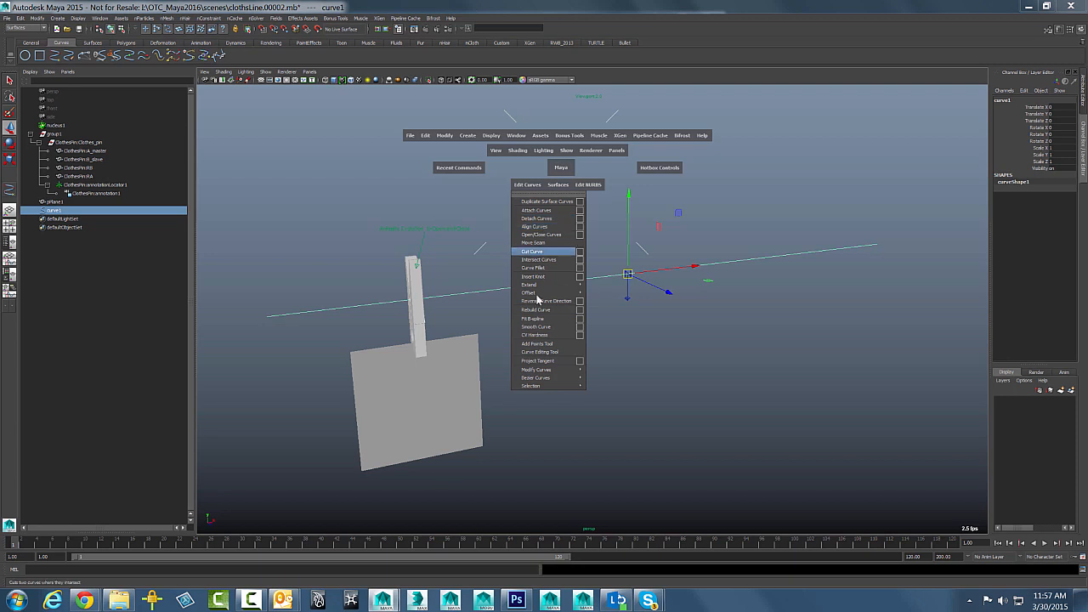
mouse_move(508, 231)
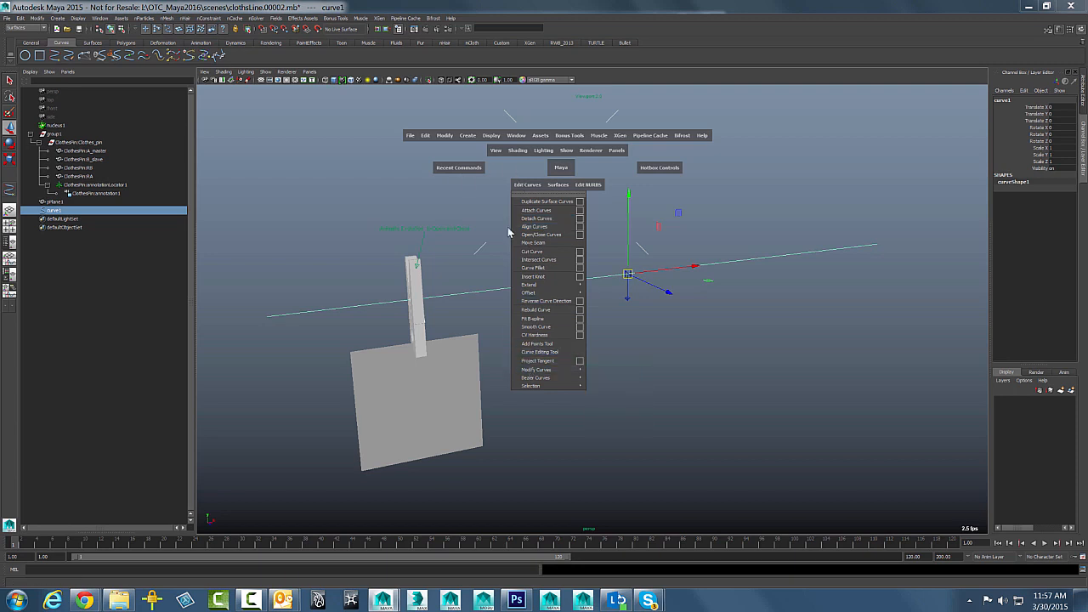
mouse_move(535, 309)
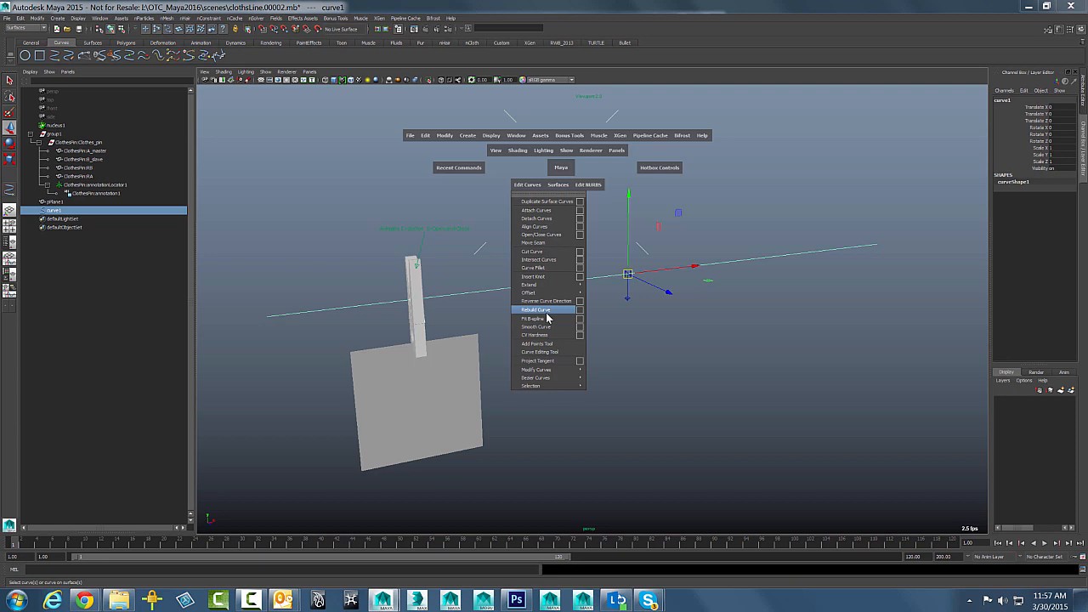
click(581, 309)
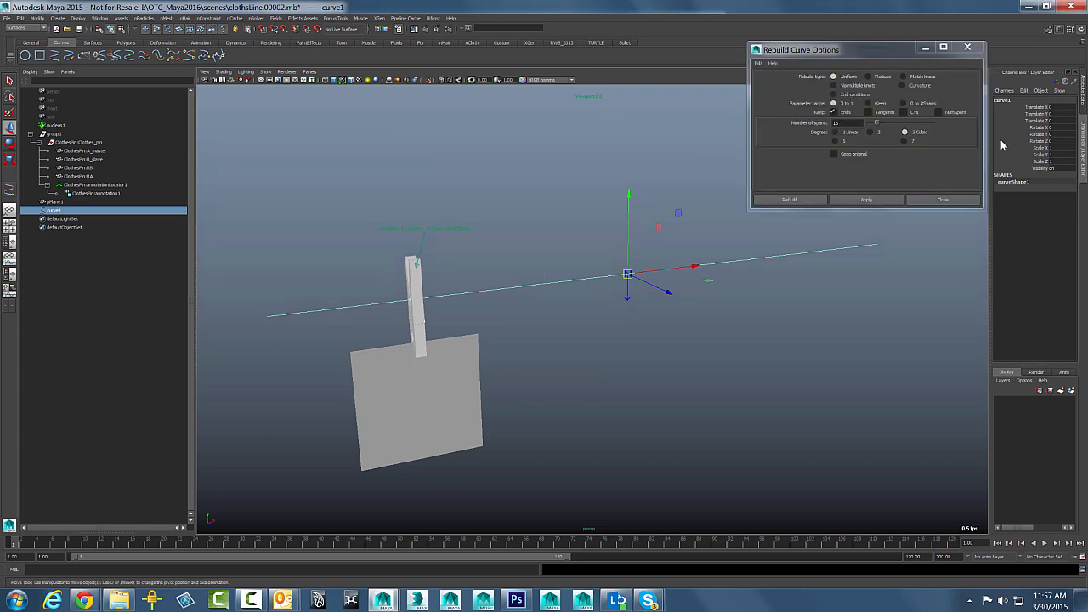
drag(799, 49, 721, 109)
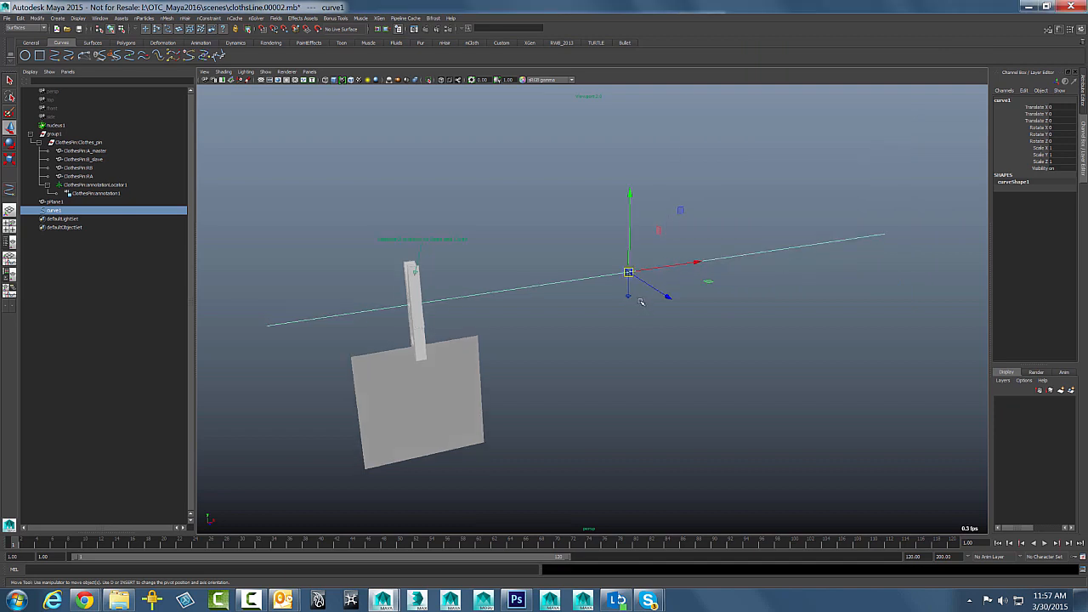
key(F8)
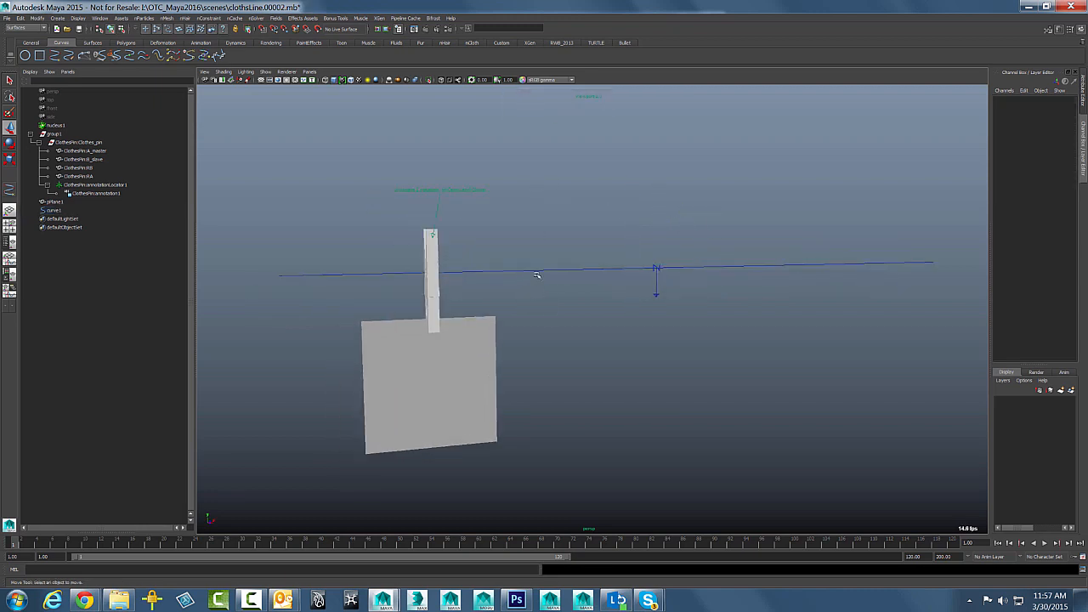
Make the selected curve an nHair dynamic rope that sags into a hanging arc.
click(654, 269)
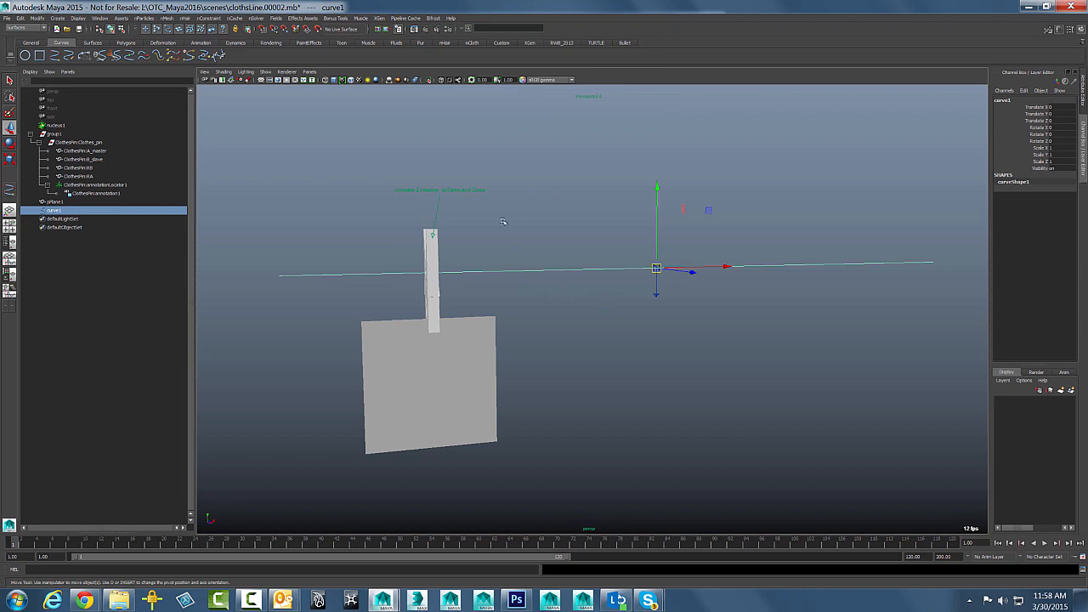
click(25, 27)
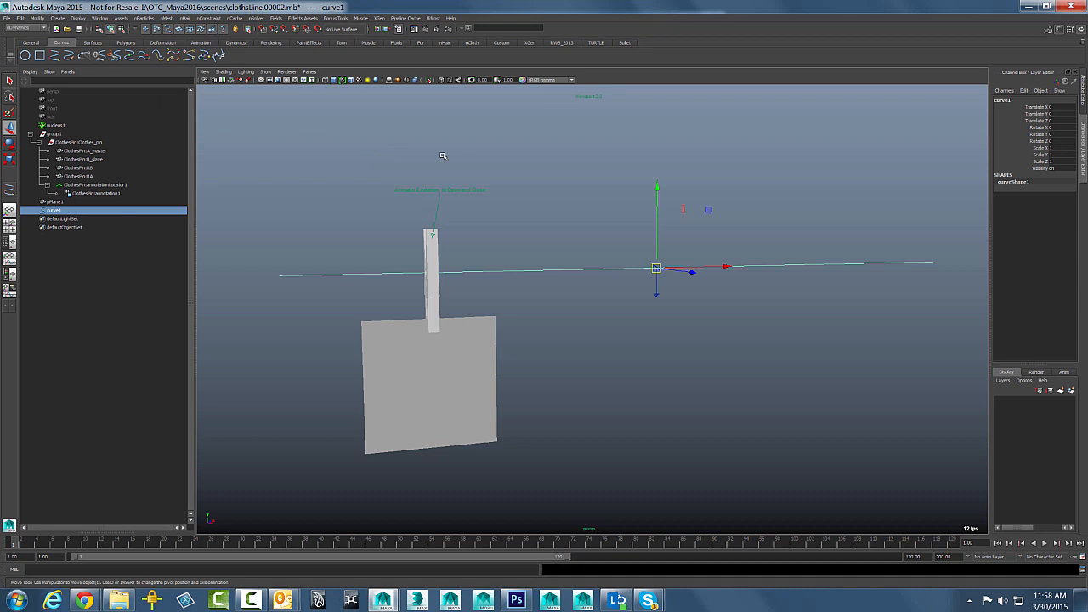
click(183, 17)
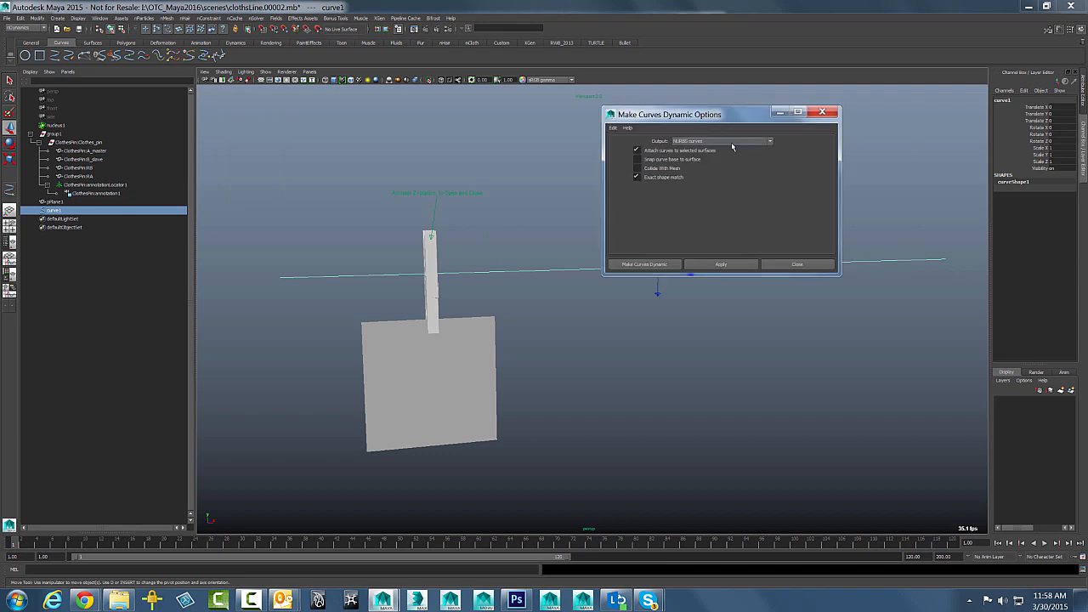
click(721, 264)
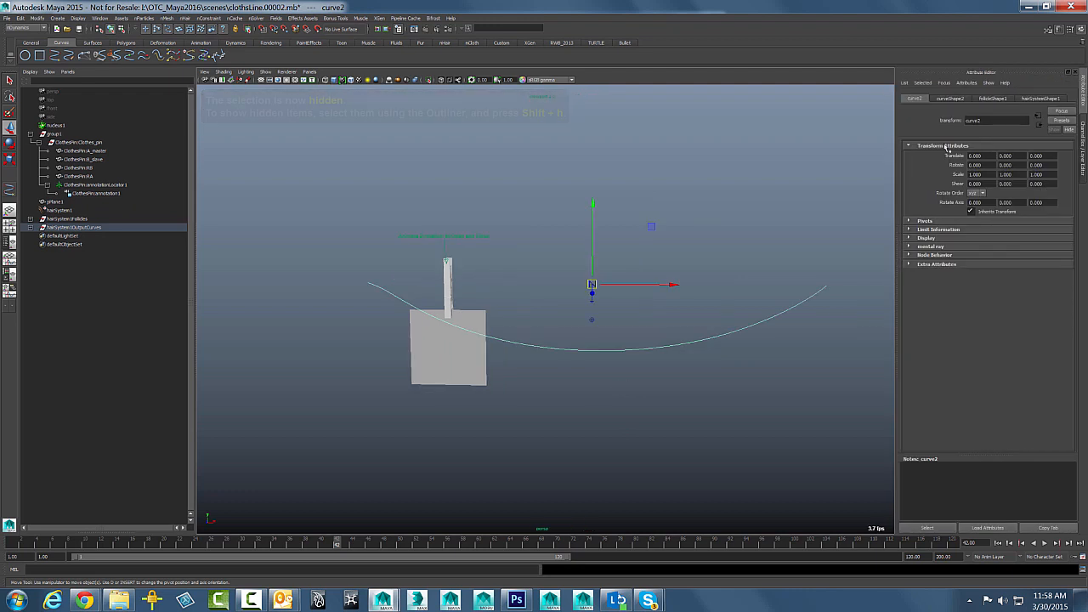
Adjust the hair system's dynamic properties, play the sag, then rewind so the rope lies straight.
click(1039, 97)
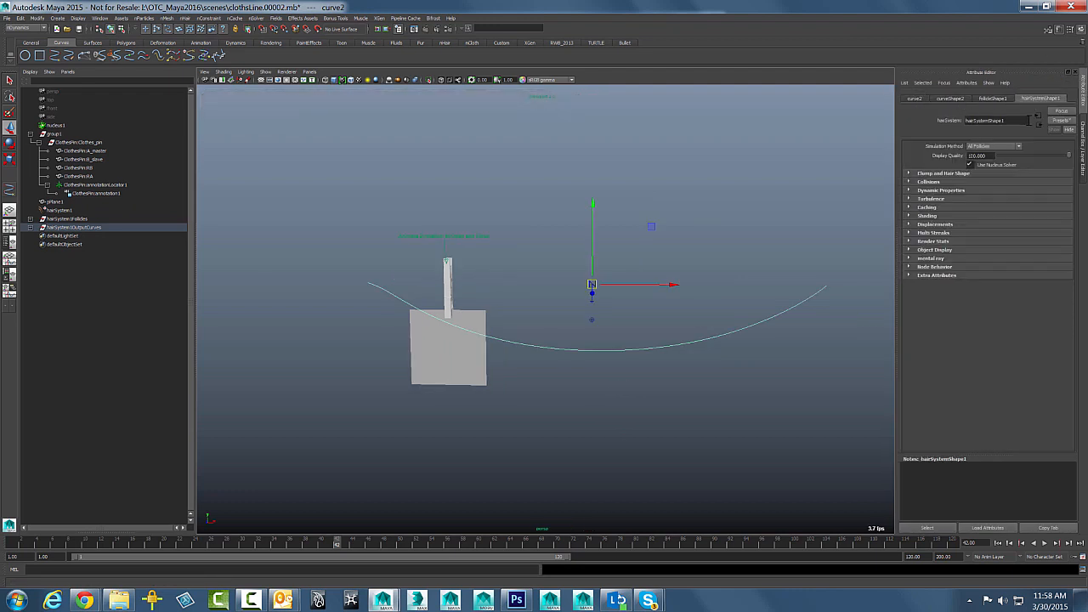
click(941, 191)
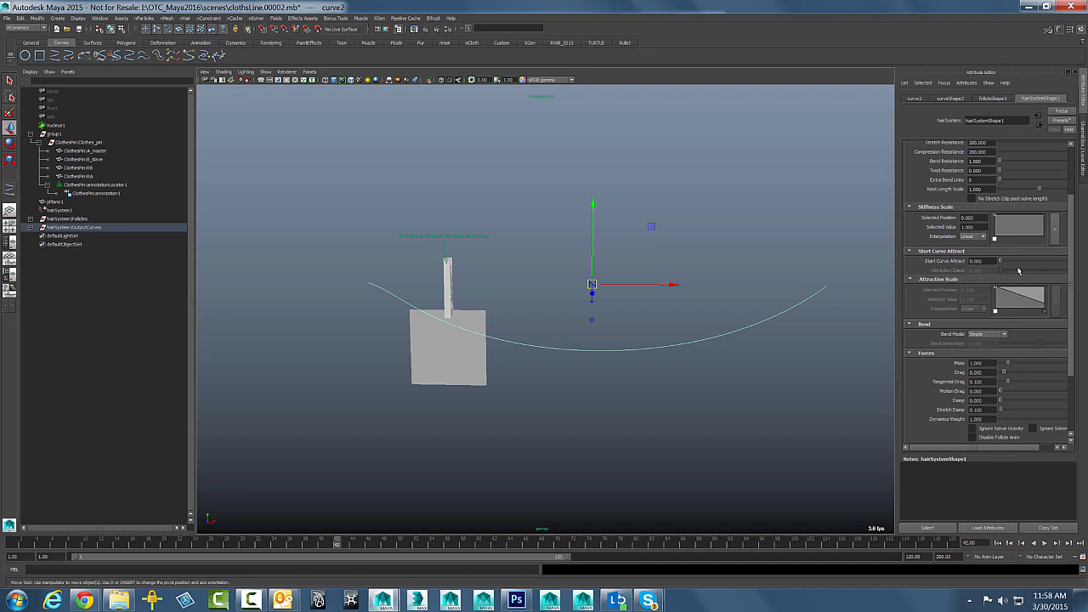
scroll(down, 3)
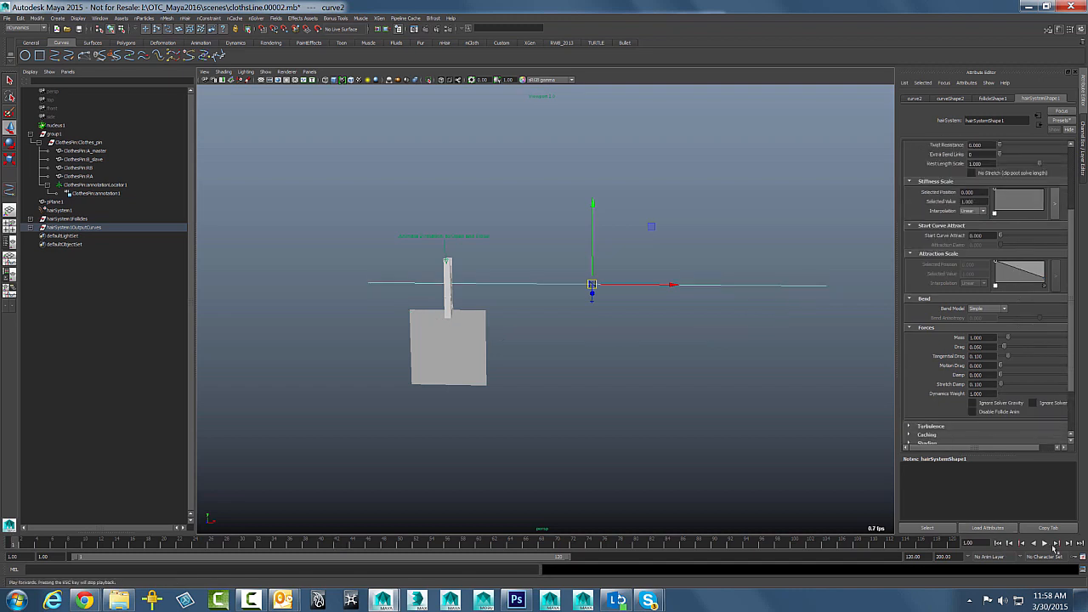
click(1043, 544)
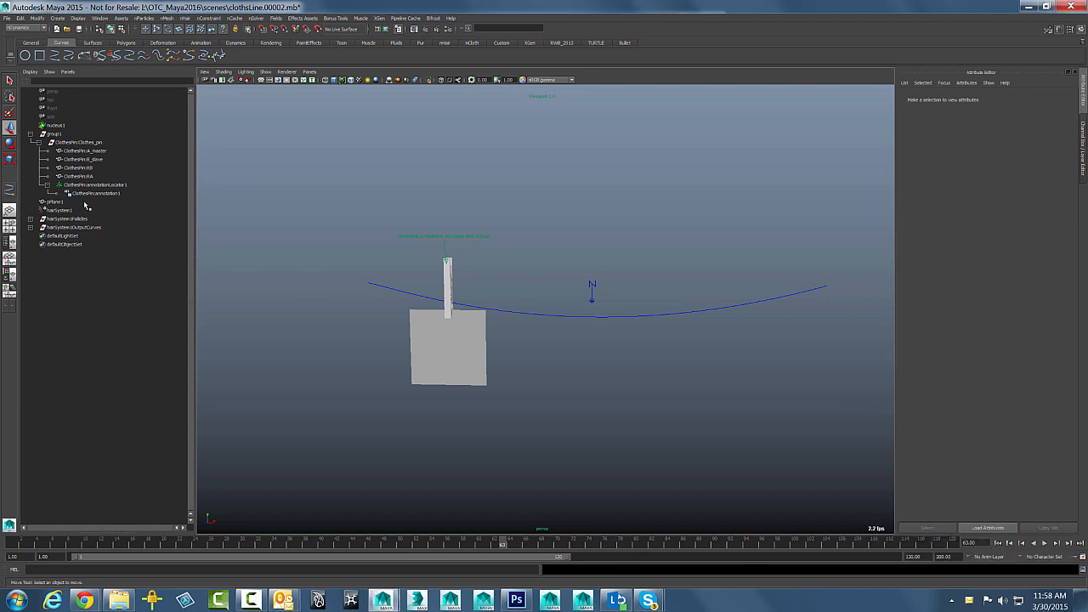
click(56, 126)
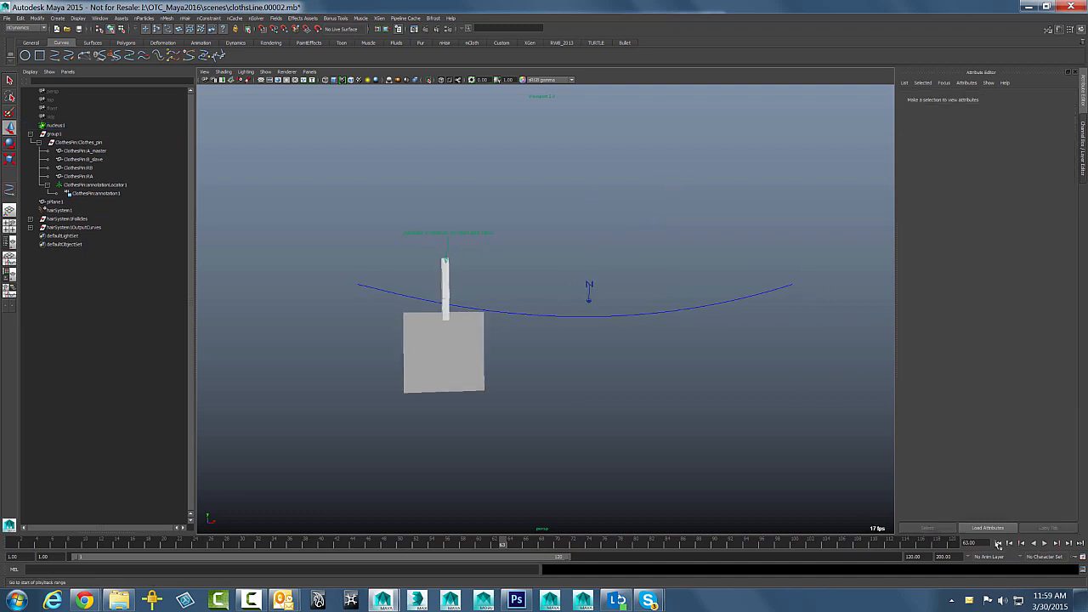
click(1043, 544)
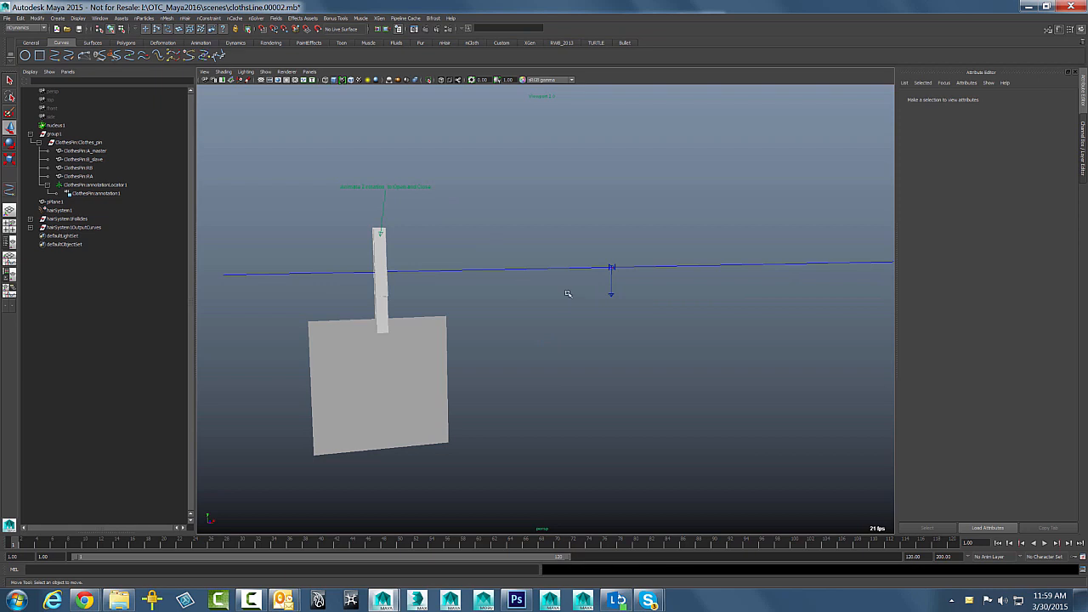
click(54, 132)
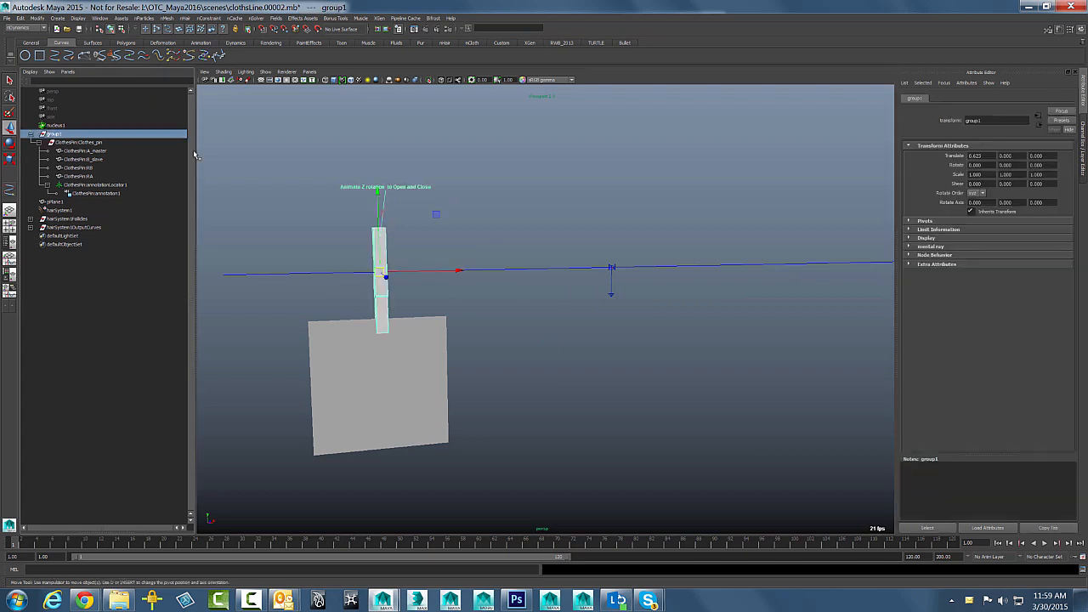
click(77, 143)
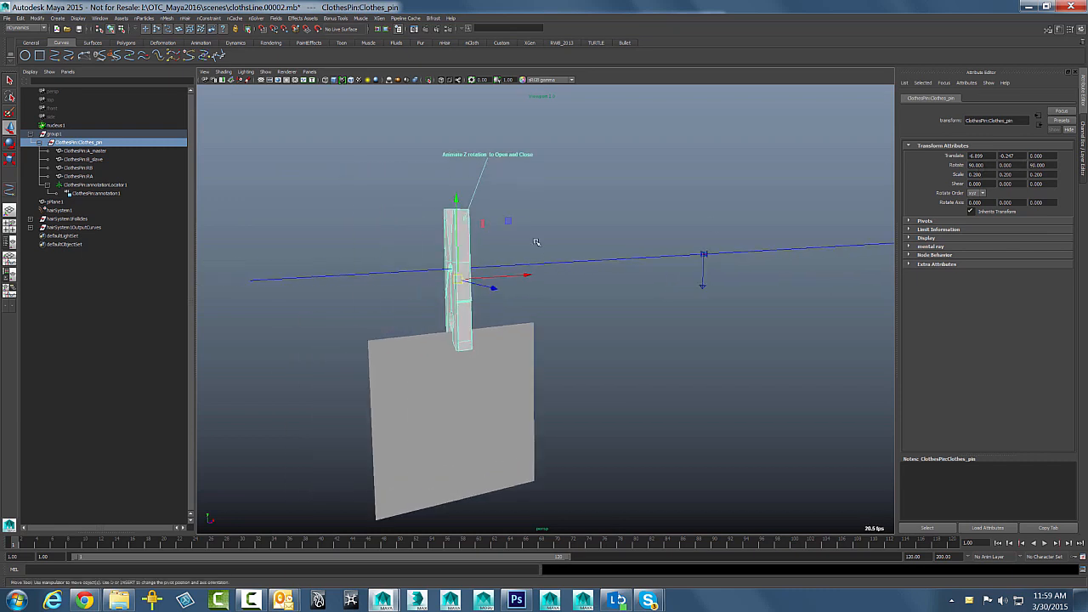
click(55, 133)
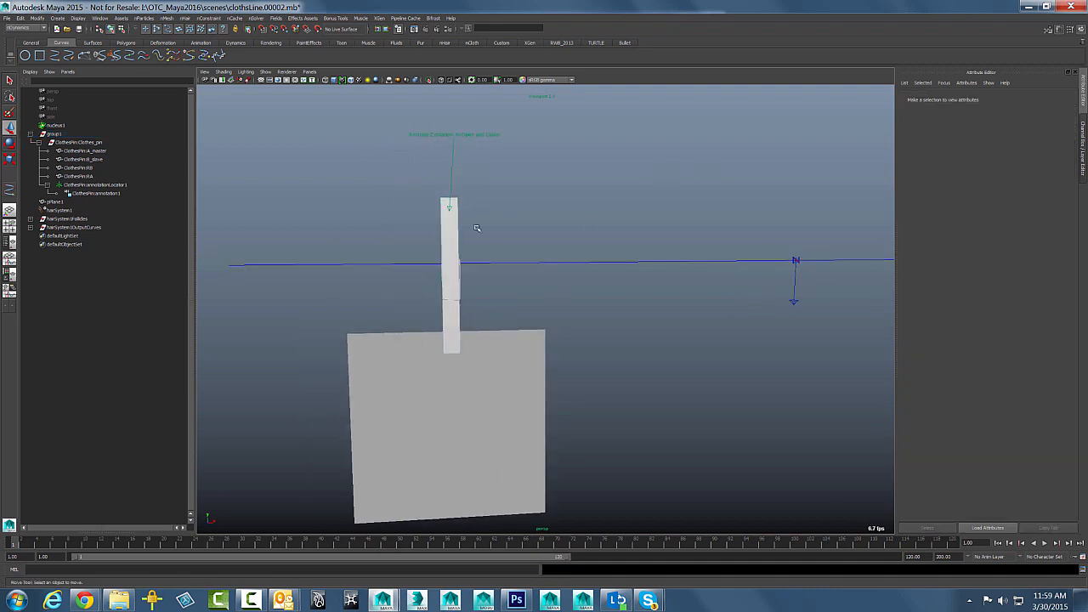
Attach group1 to the rope curve2 via Attach to Motion Path.
click(450, 268)
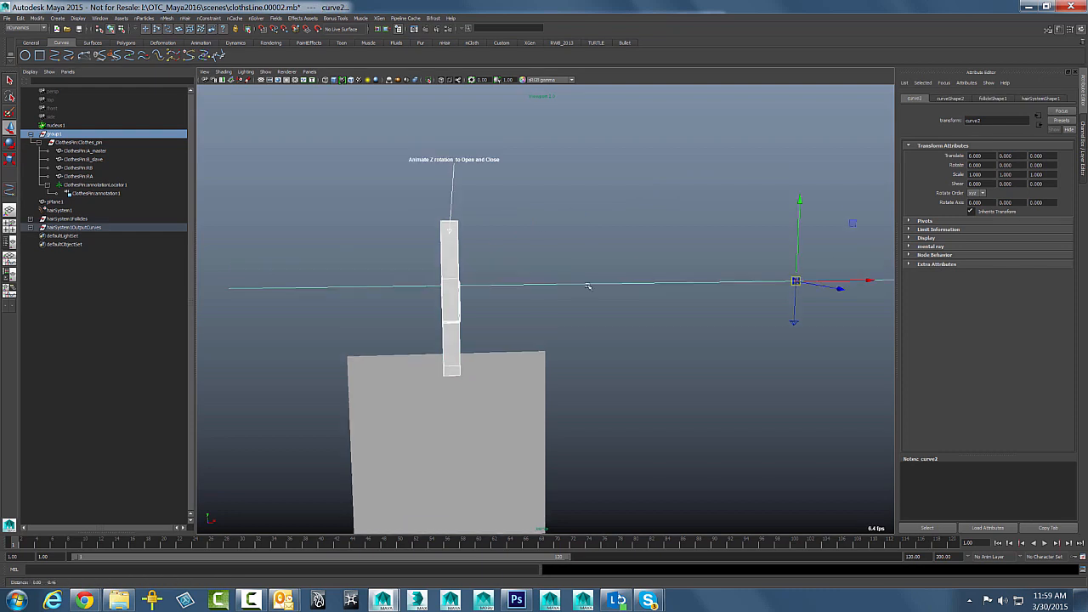
mouse_move(659, 175)
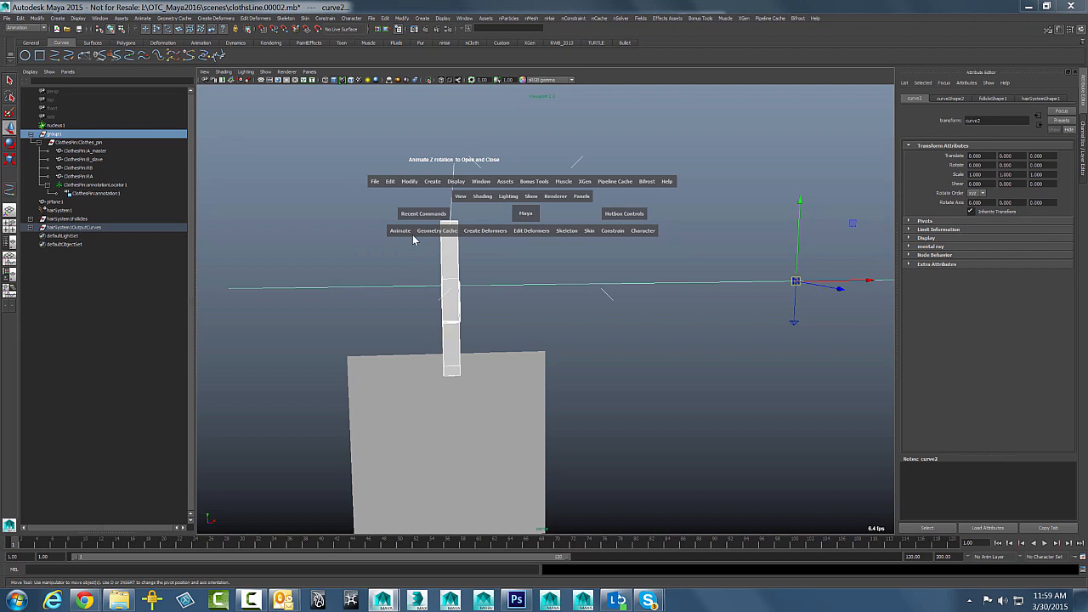
click(399, 232)
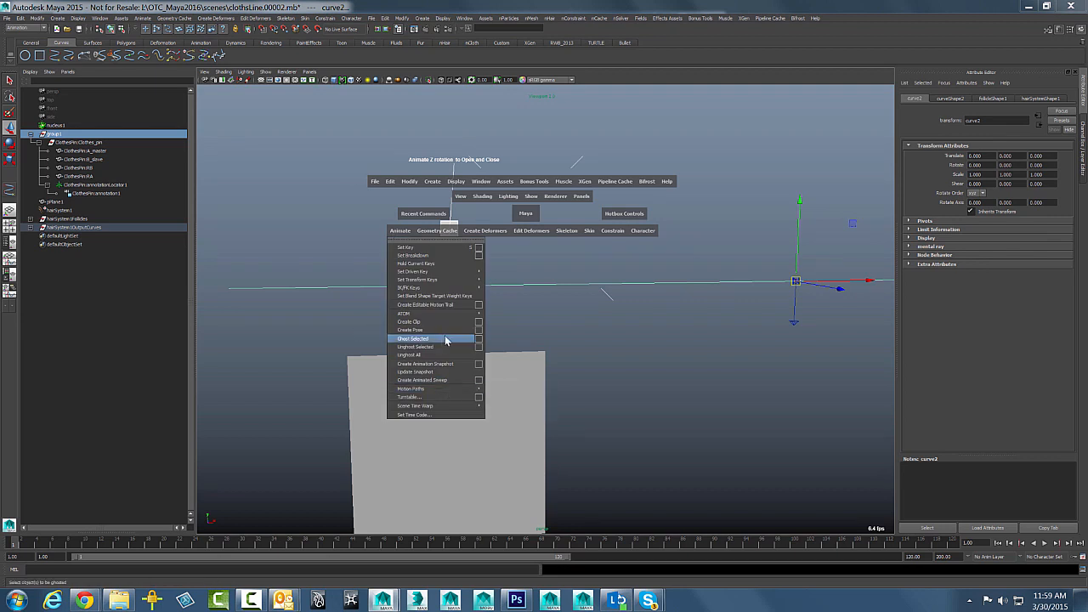
mouse_move(434, 330)
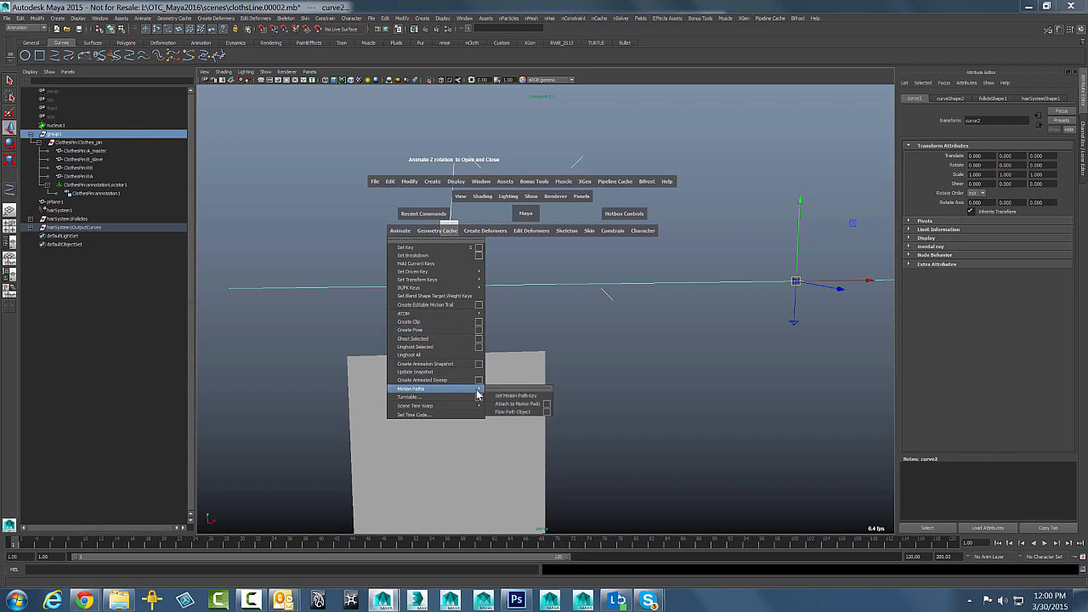
click(544, 405)
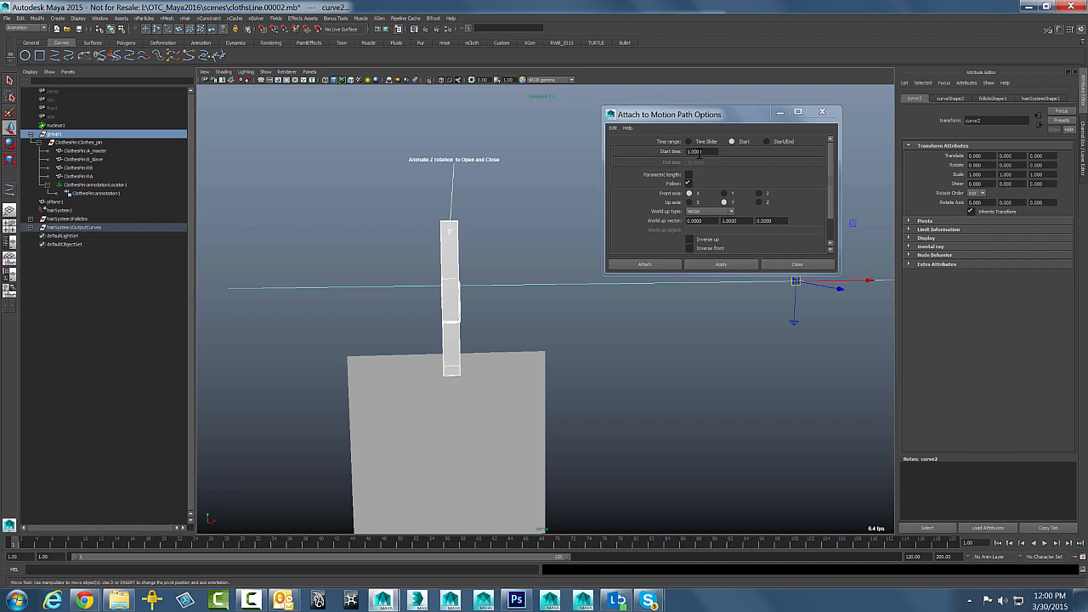
click(644, 265)
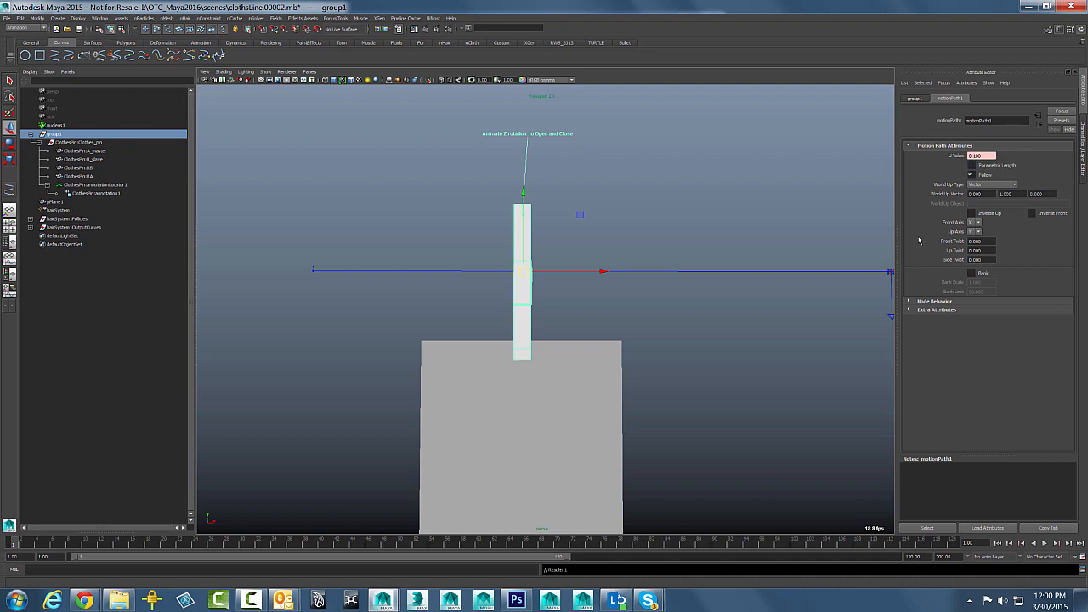
mouse_move(770, 322)
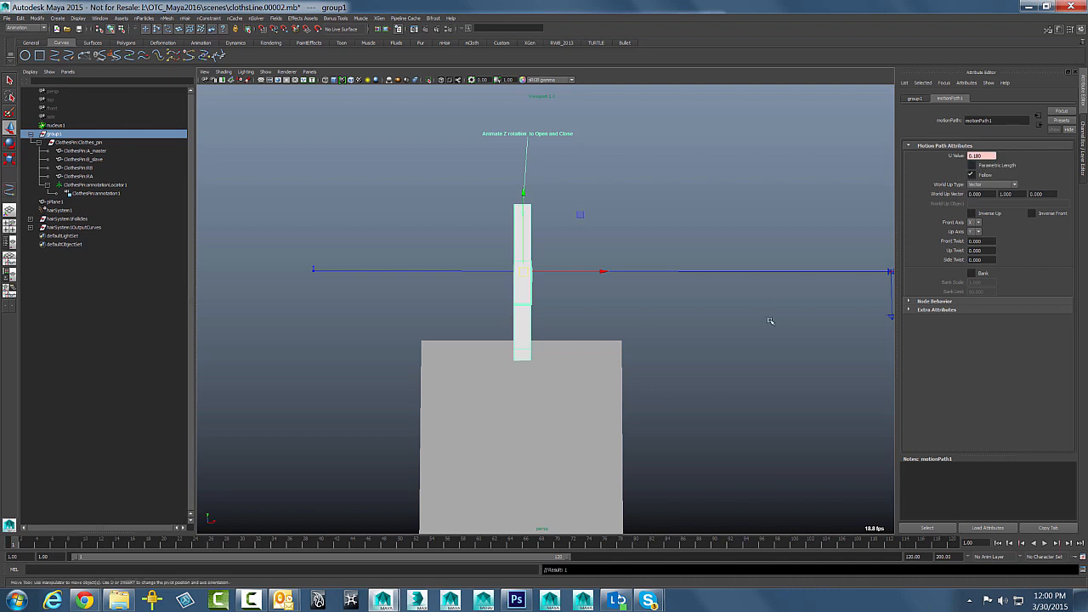
mouse_move(880, 207)
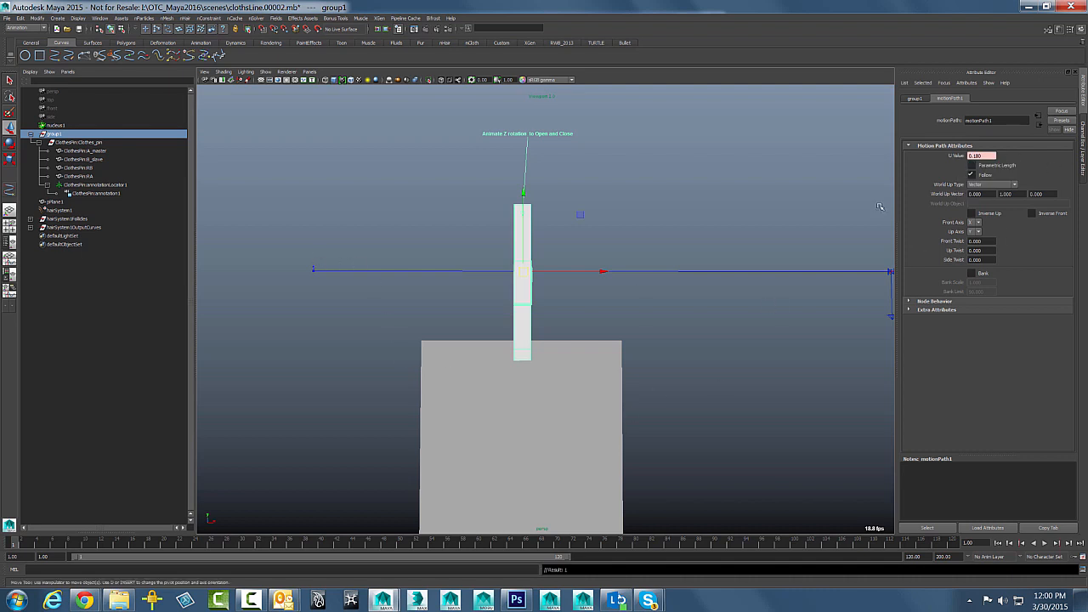
Play the animation to test the attachment, rewind, and select the photo plane pPlane1.
click(1044, 544)
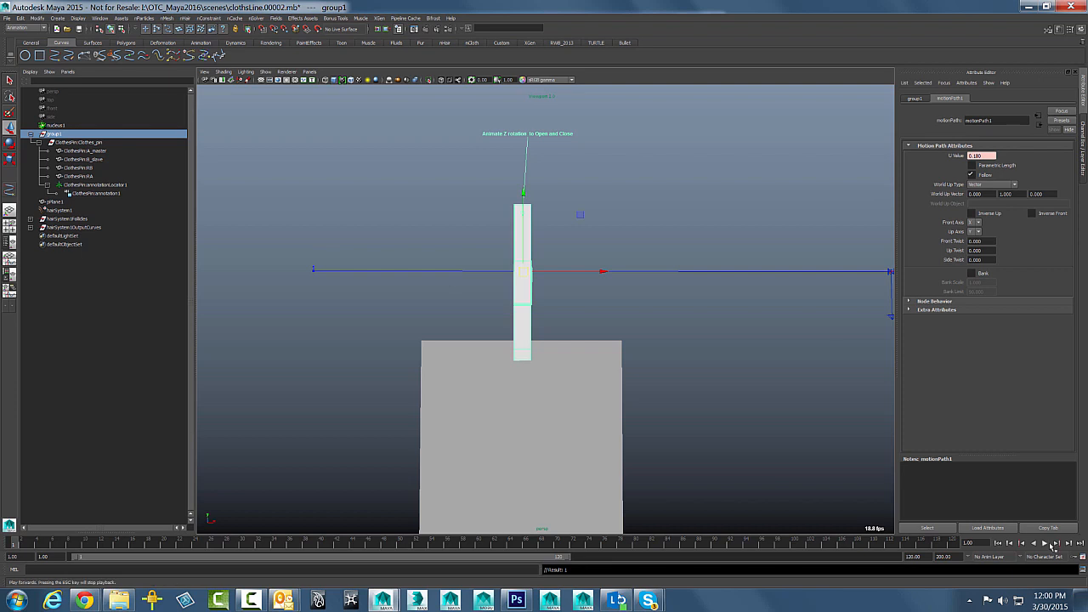
click(1044, 542)
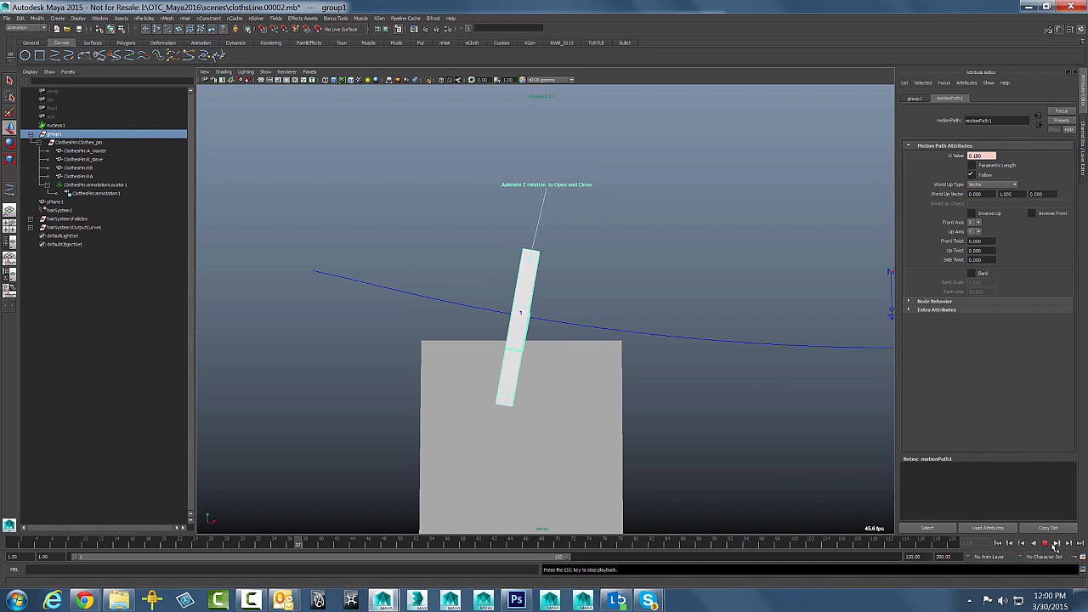
click(1044, 542)
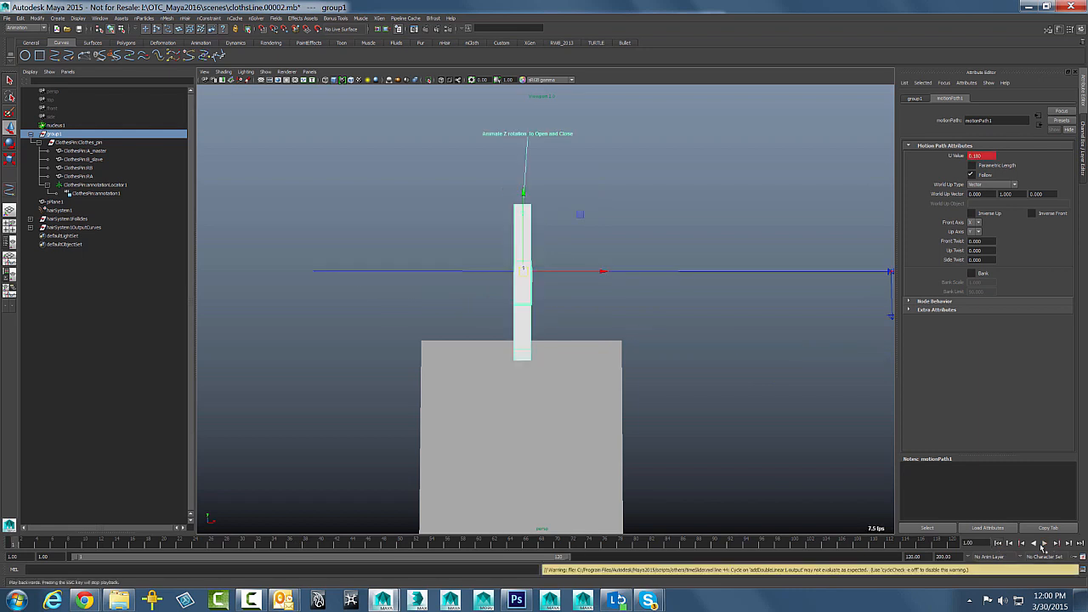
click(1043, 544)
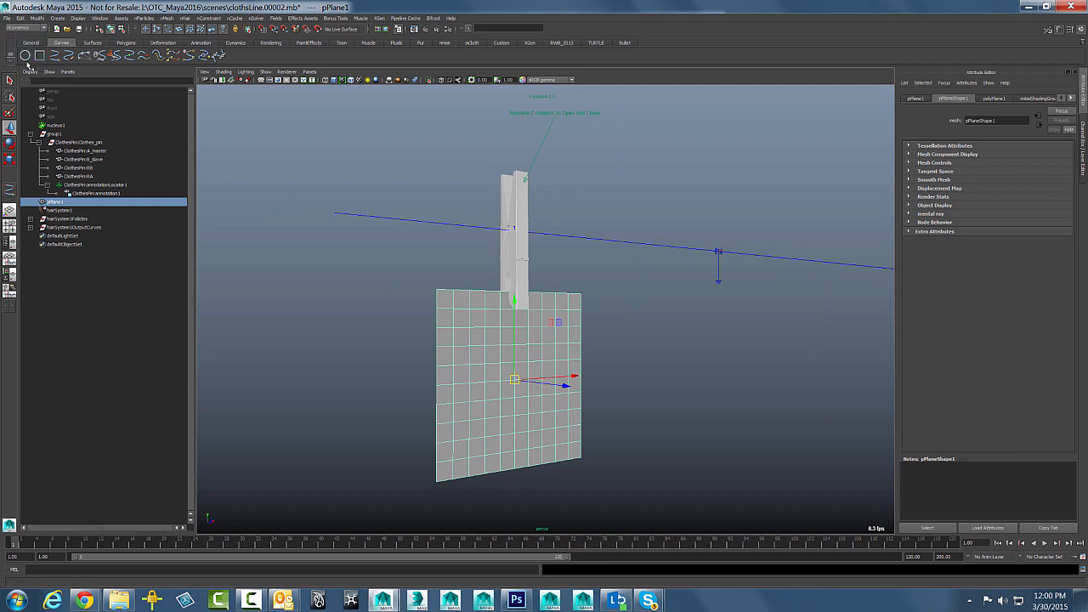
mouse_move(272, 20)
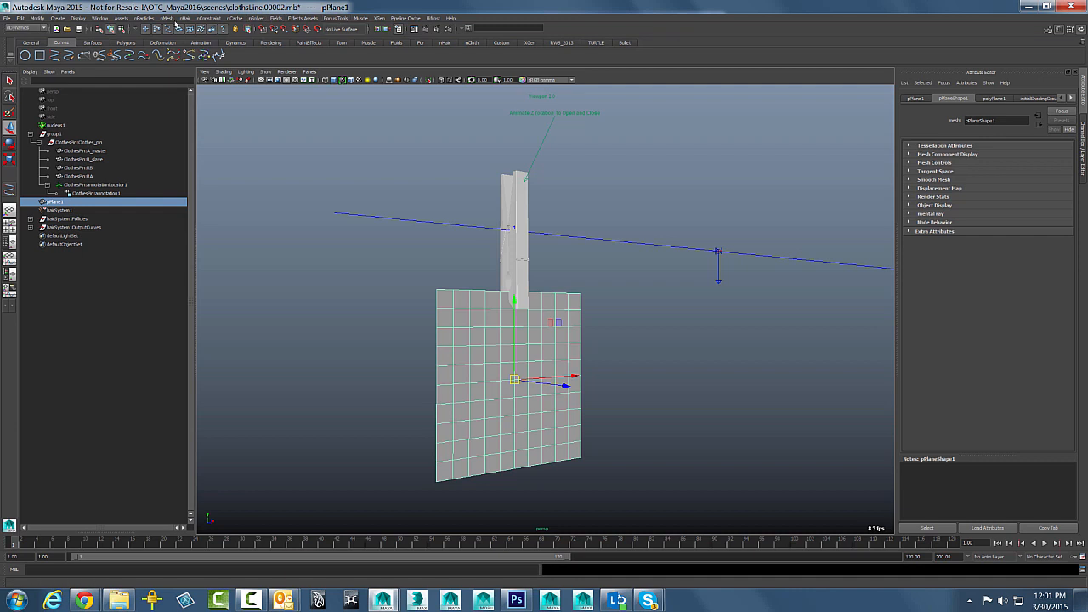
Convert pPlane1 into an nCloth object and select the clothespin's master node.
click(166, 17)
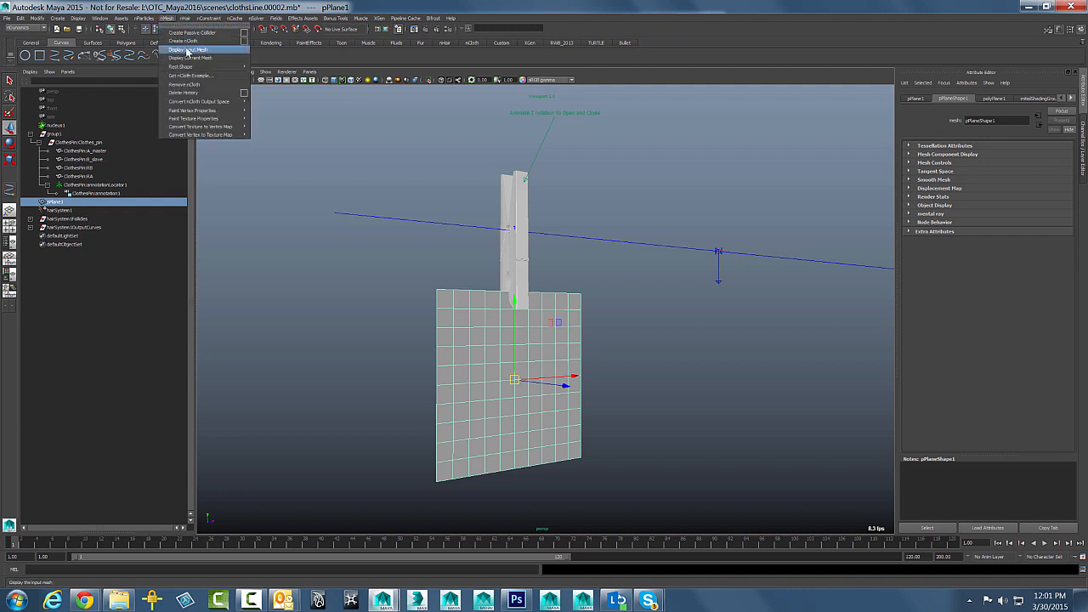
mouse_move(183, 40)
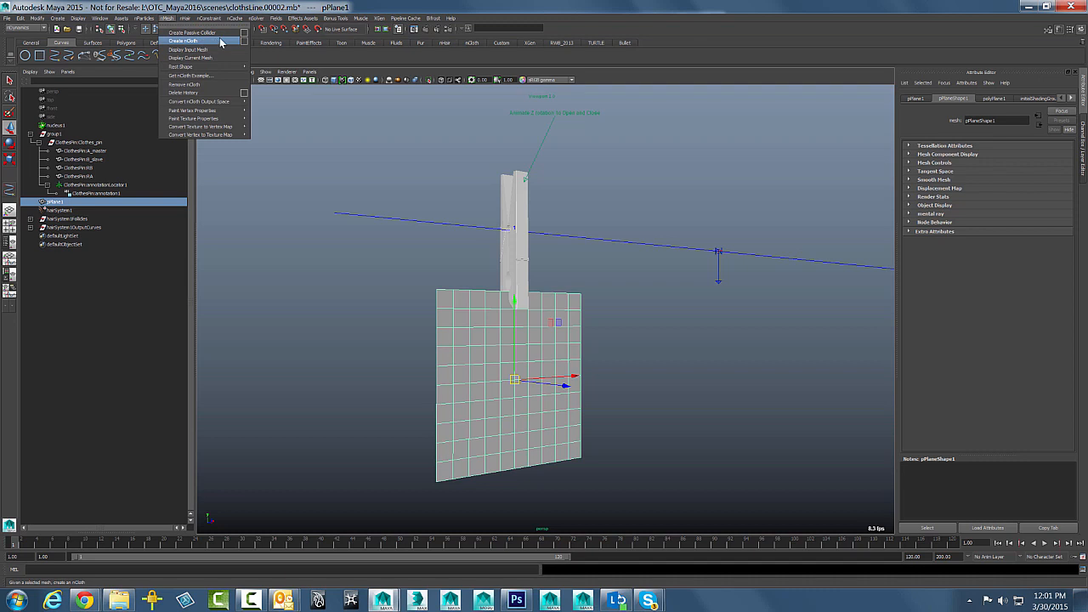
click(184, 41)
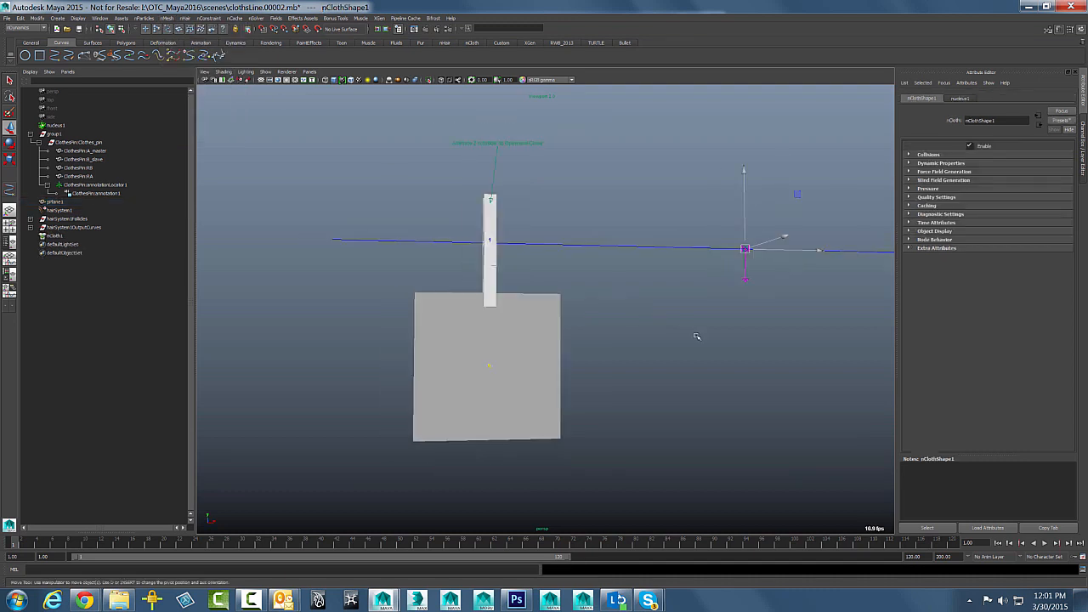
click(1044, 544)
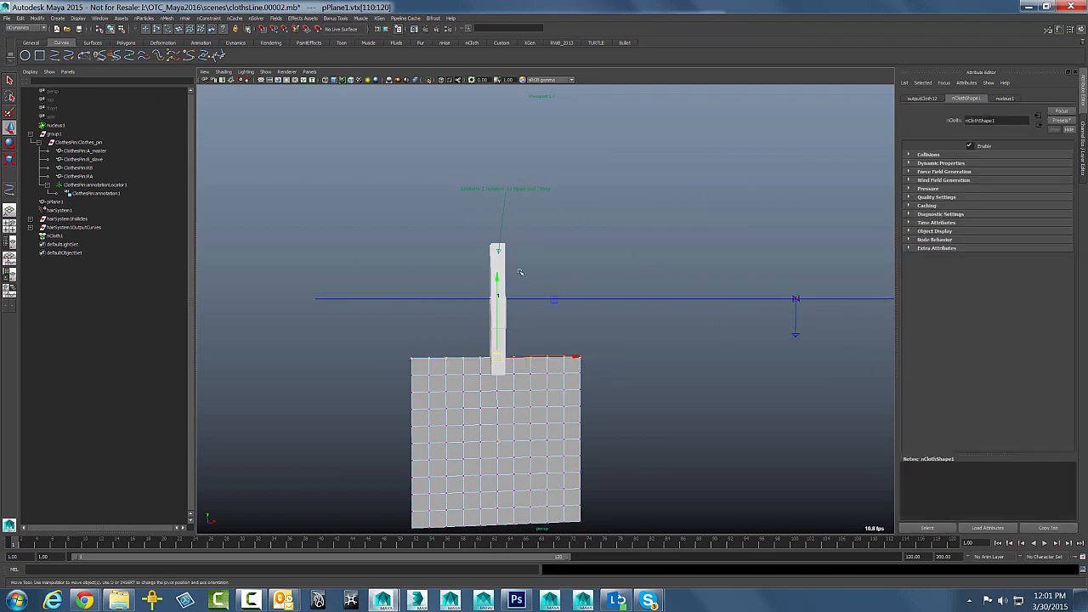
click(83, 150)
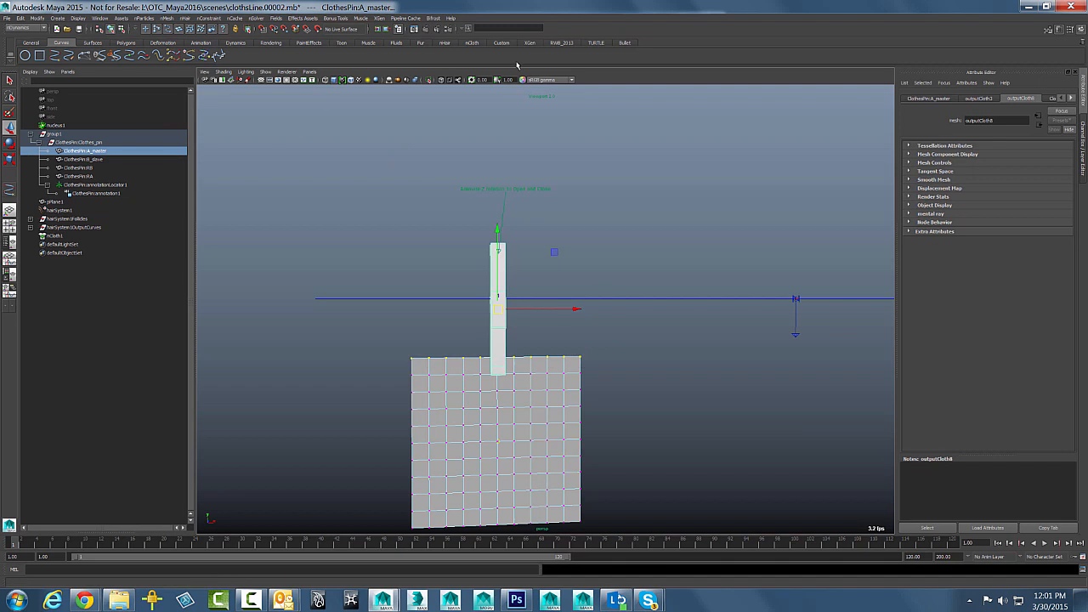
mouse_move(538, 58)
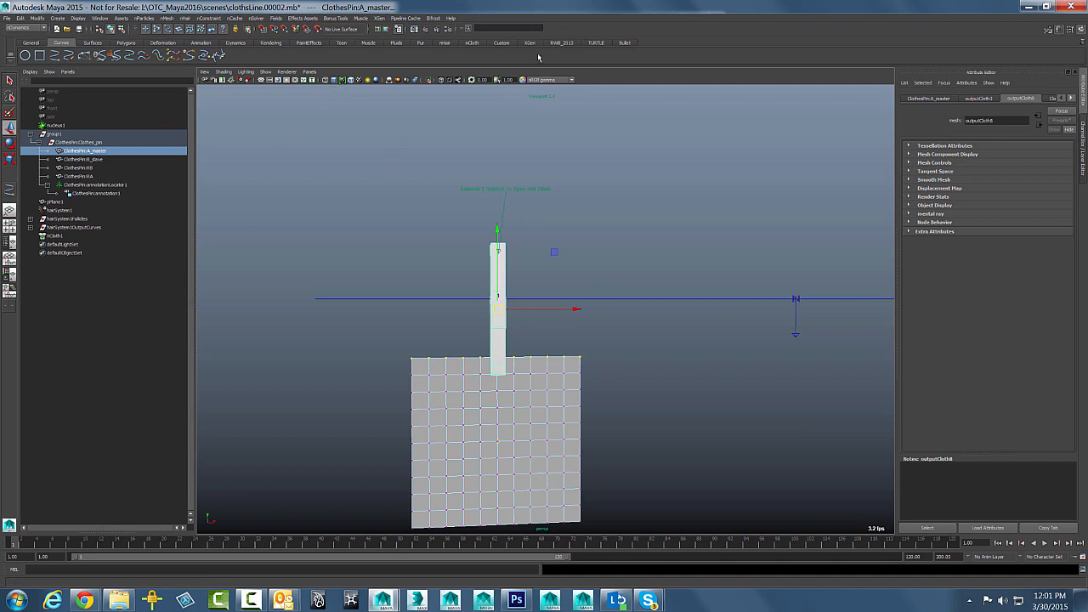
mouse_move(445, 44)
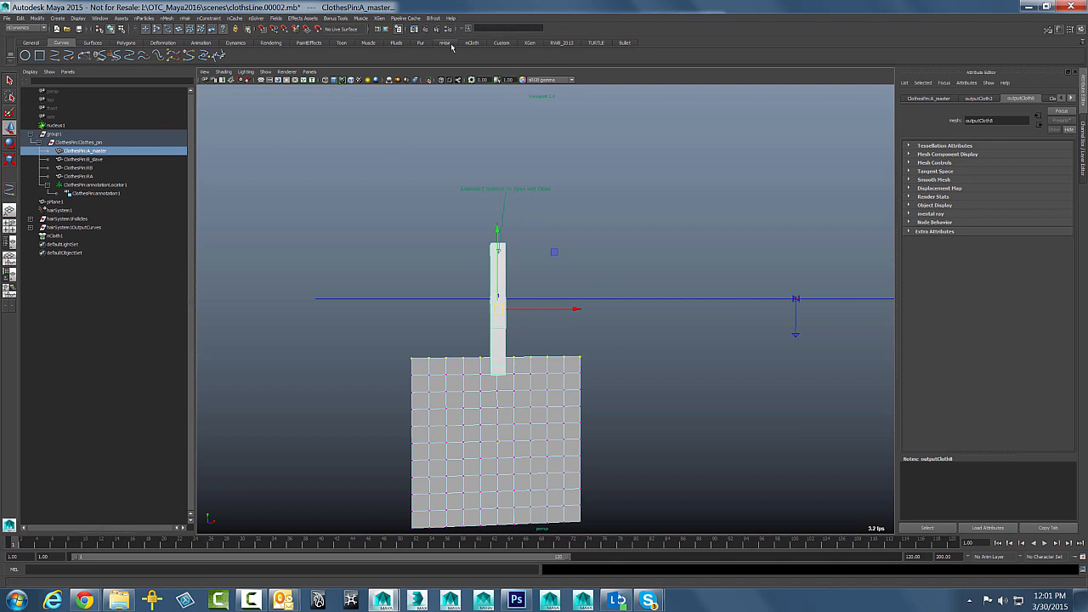
Create a Component to Component nConstraint pinning the photo's top vertices to the clothespin.
click(472, 43)
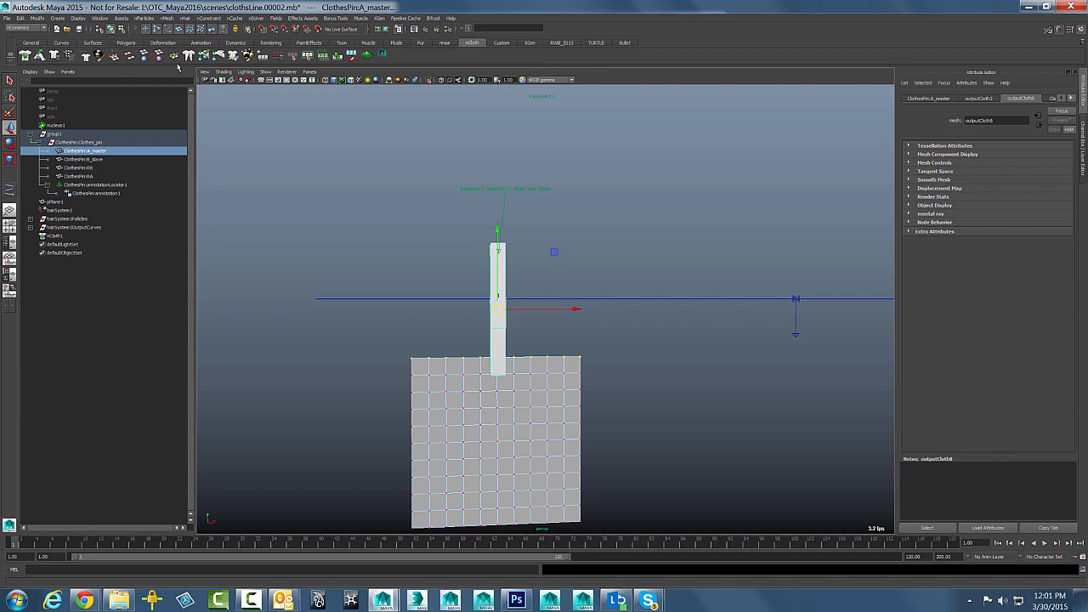
mouse_move(115, 54)
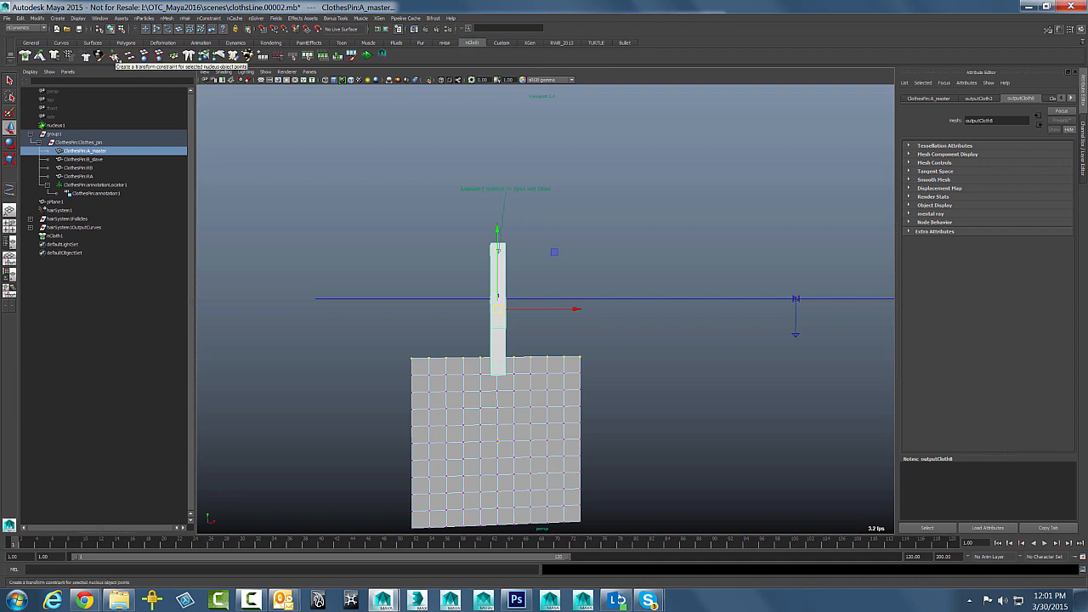
click(167, 17)
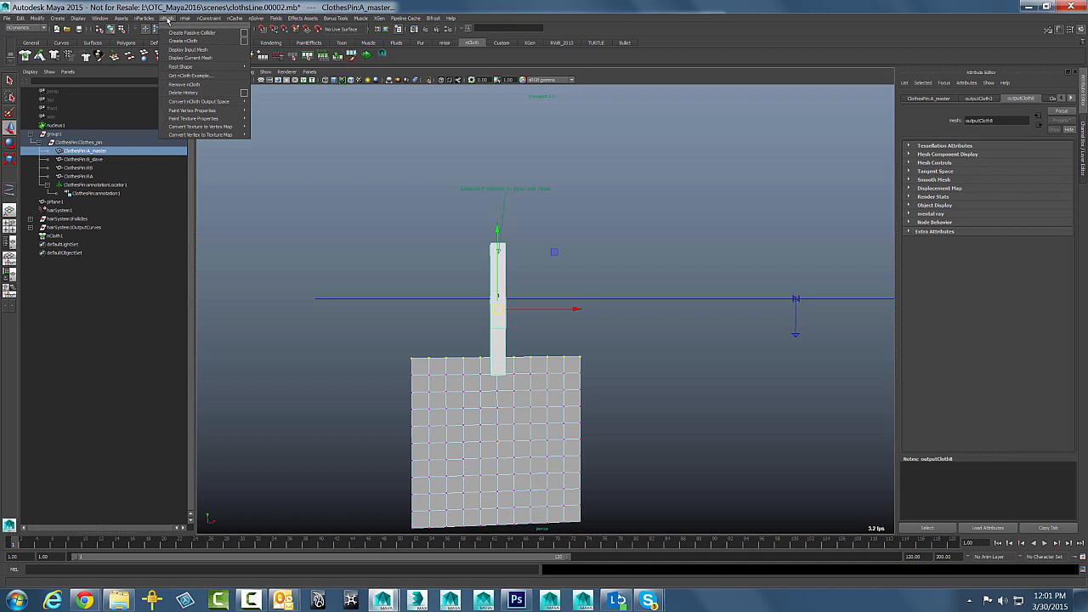
click(207, 17)
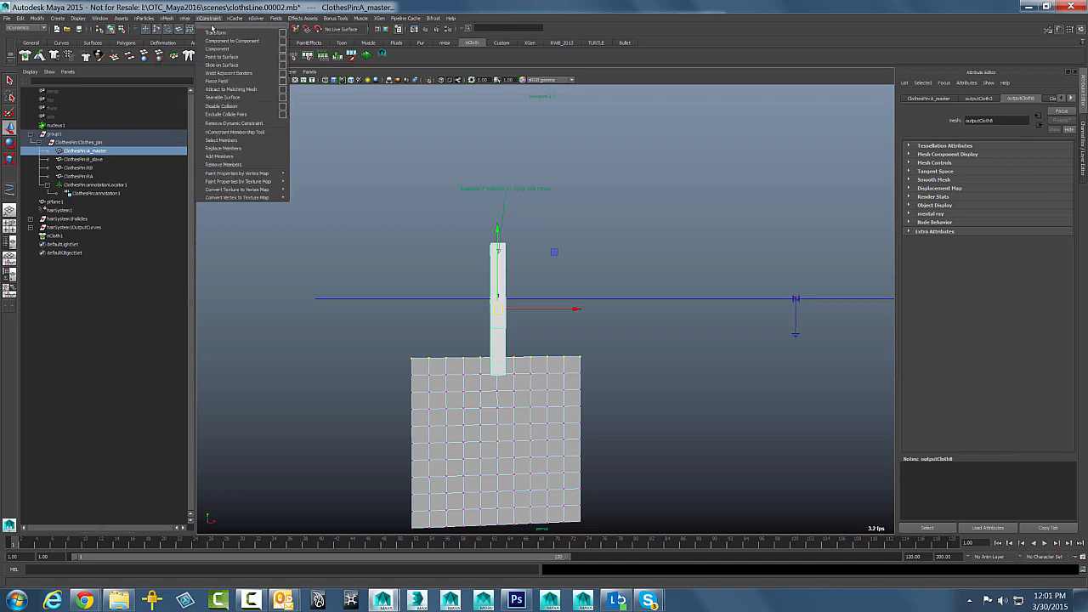
click(234, 132)
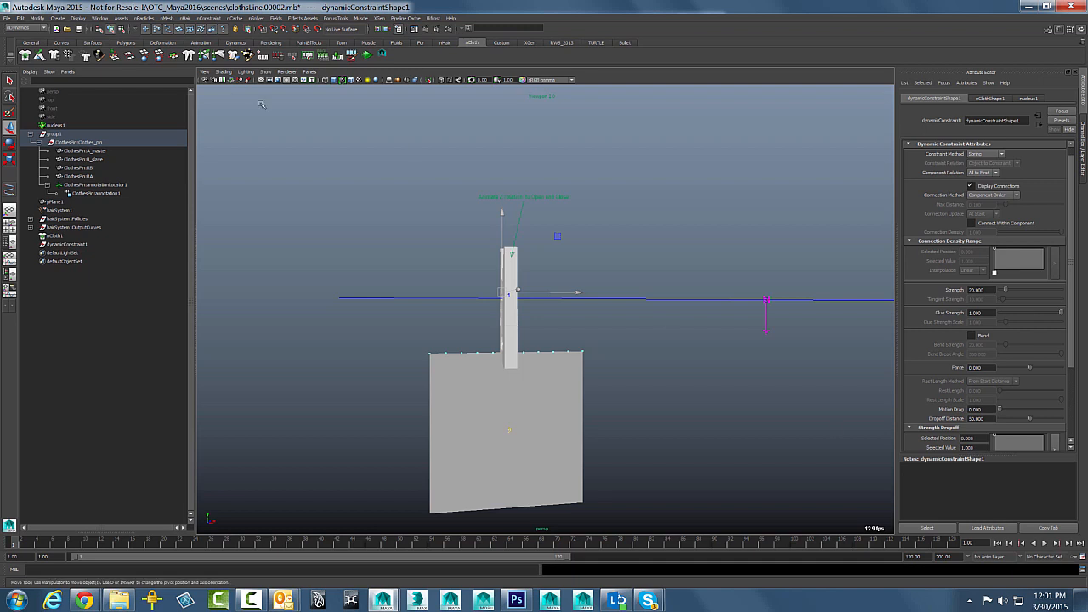
Play back the simulation to watch the nCloth photo drape from the clothespin.
click(1044, 542)
text(3000)
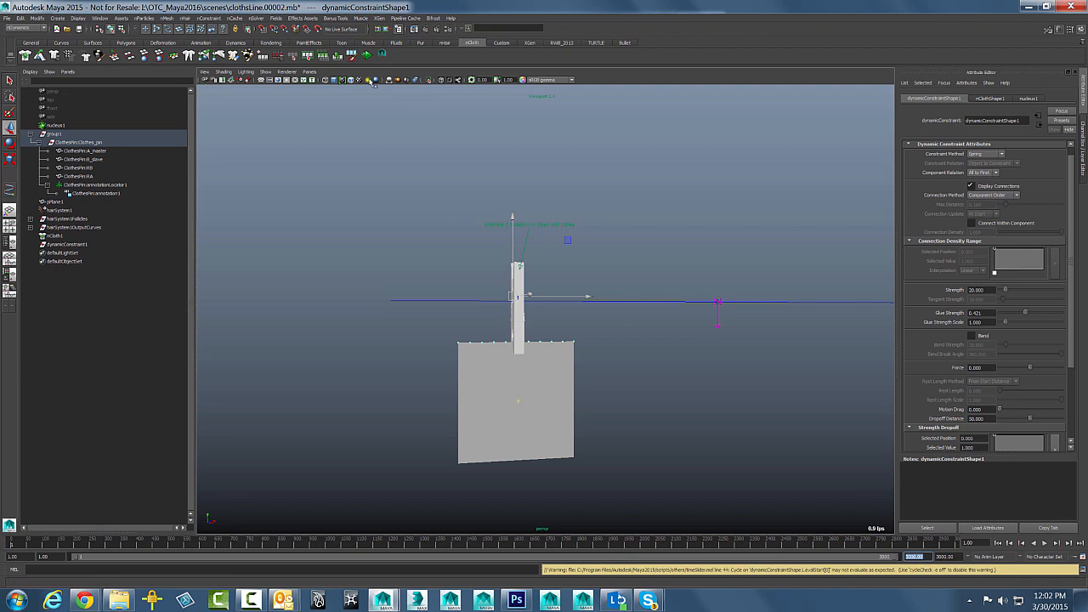
click(1043, 544)
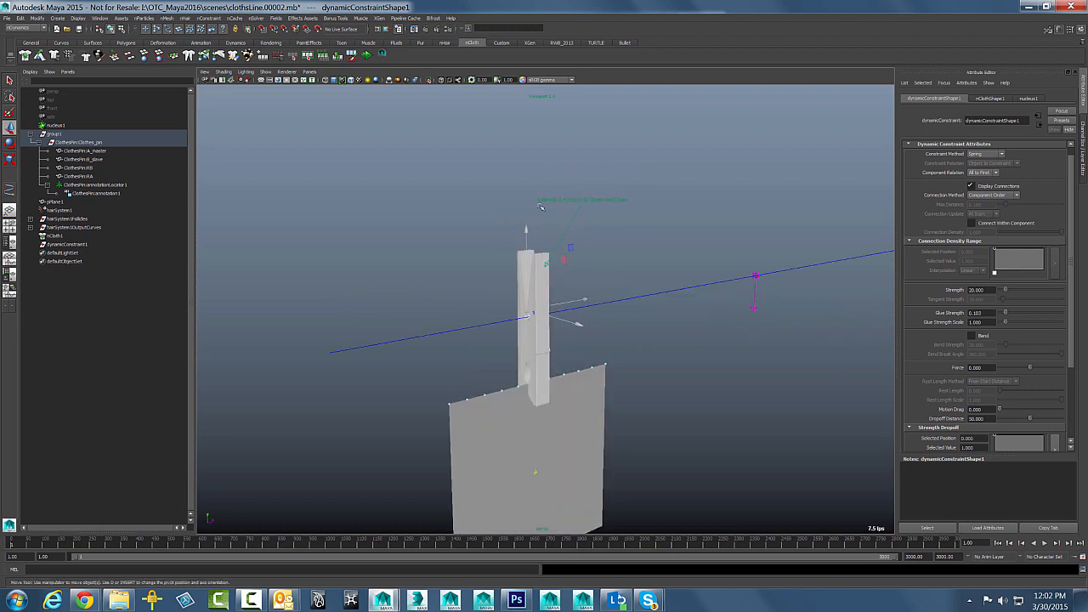
mouse_move(529, 282)
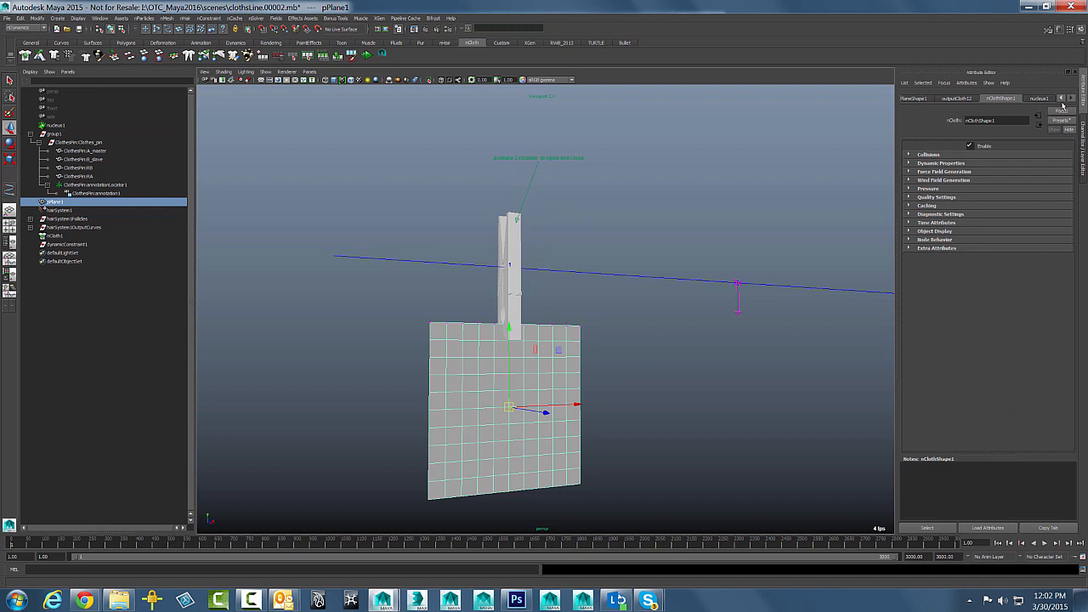
Try one nCloth preset, then apply the thick leather preset to nClothShape1 and replay.
click(1061, 119)
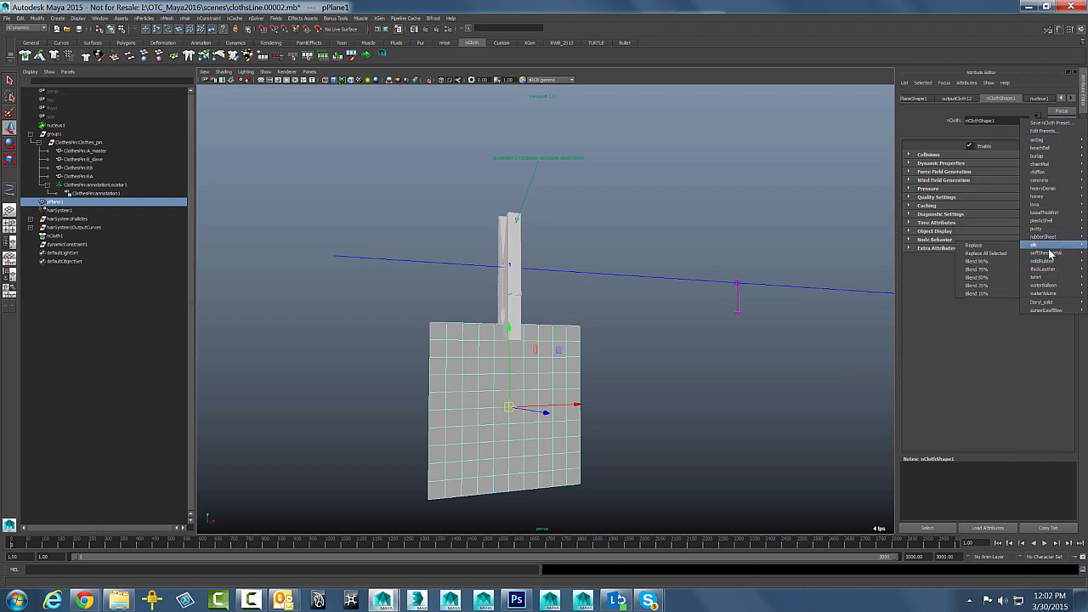
click(1046, 245)
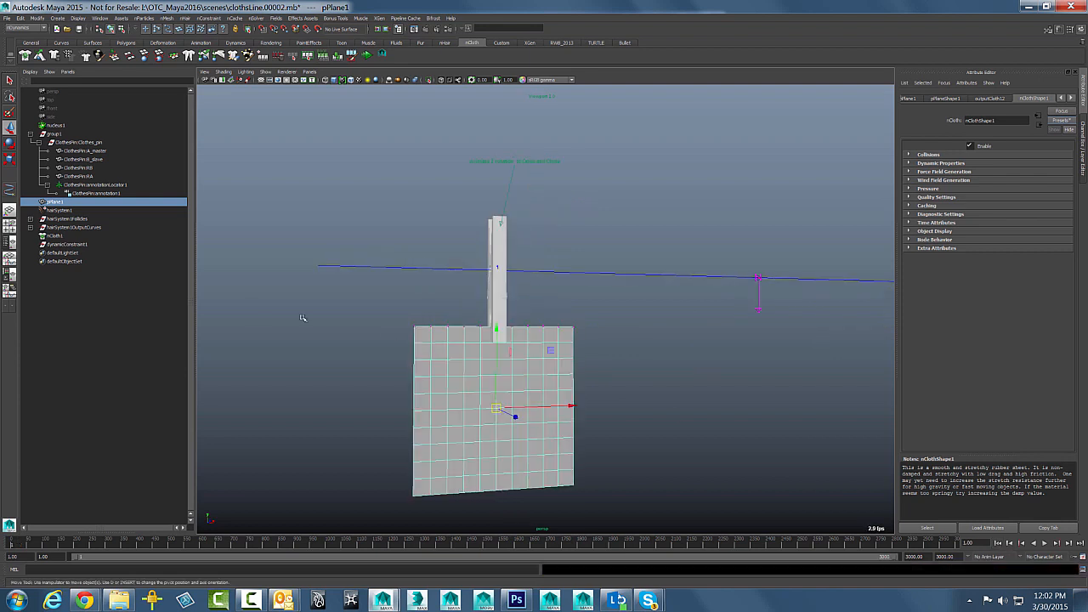
click(1060, 119)
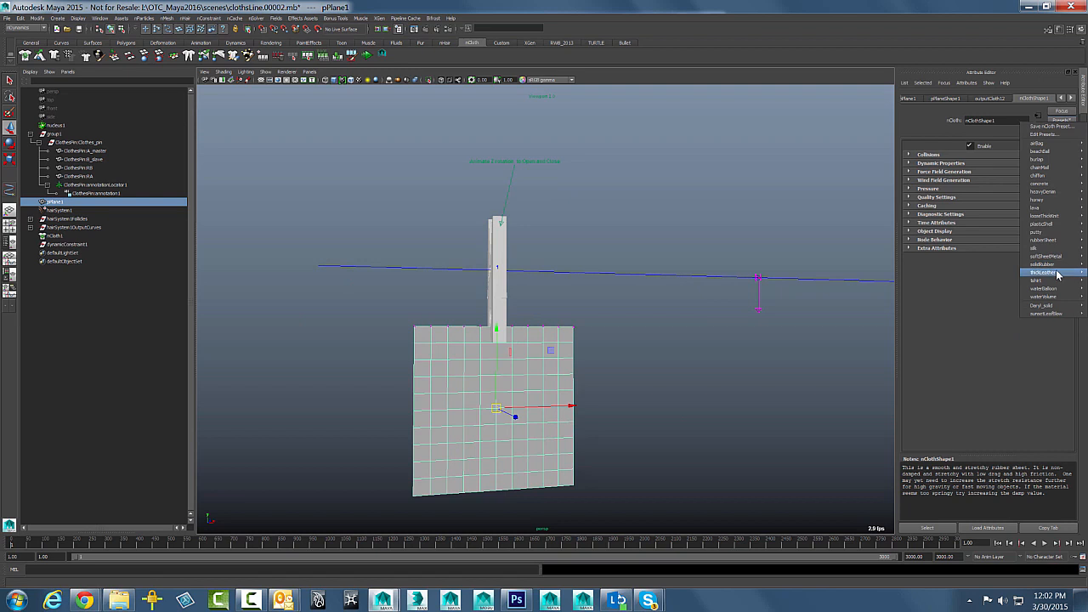
click(1044, 272)
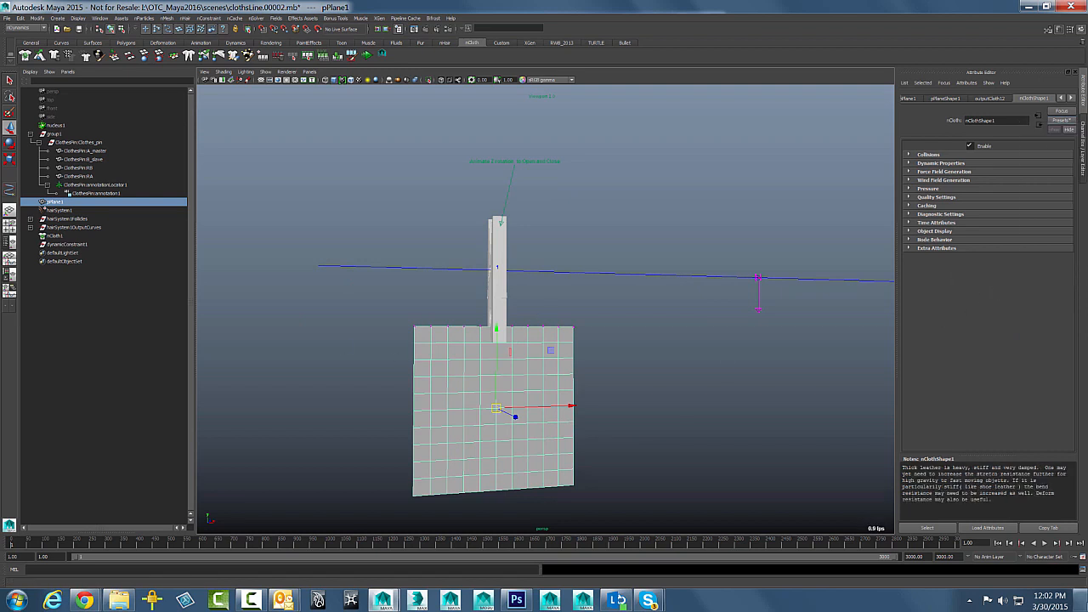
click(1044, 544)
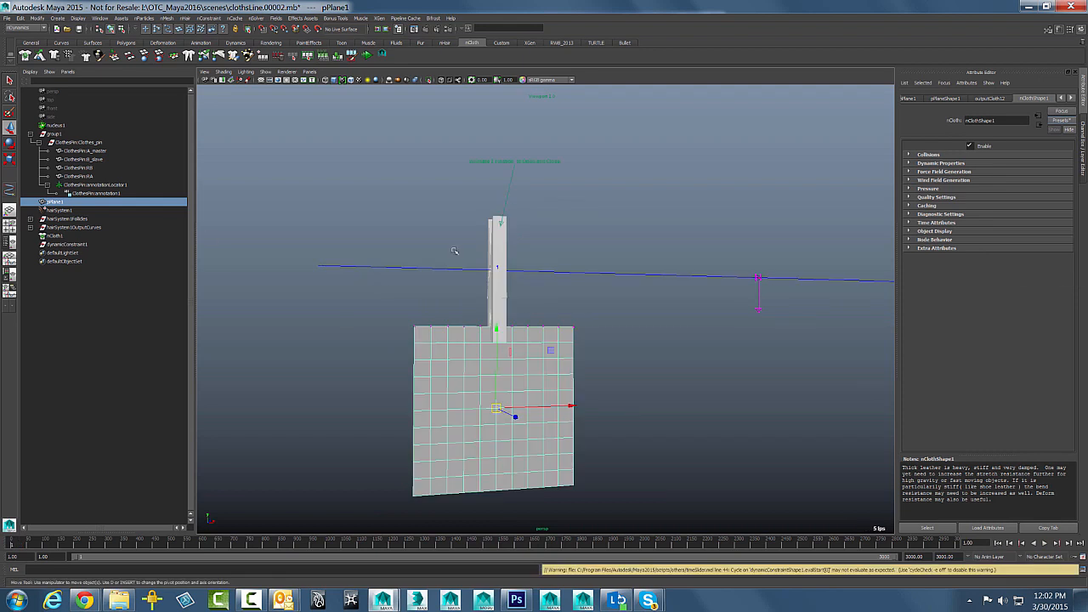
mouse_move(462, 330)
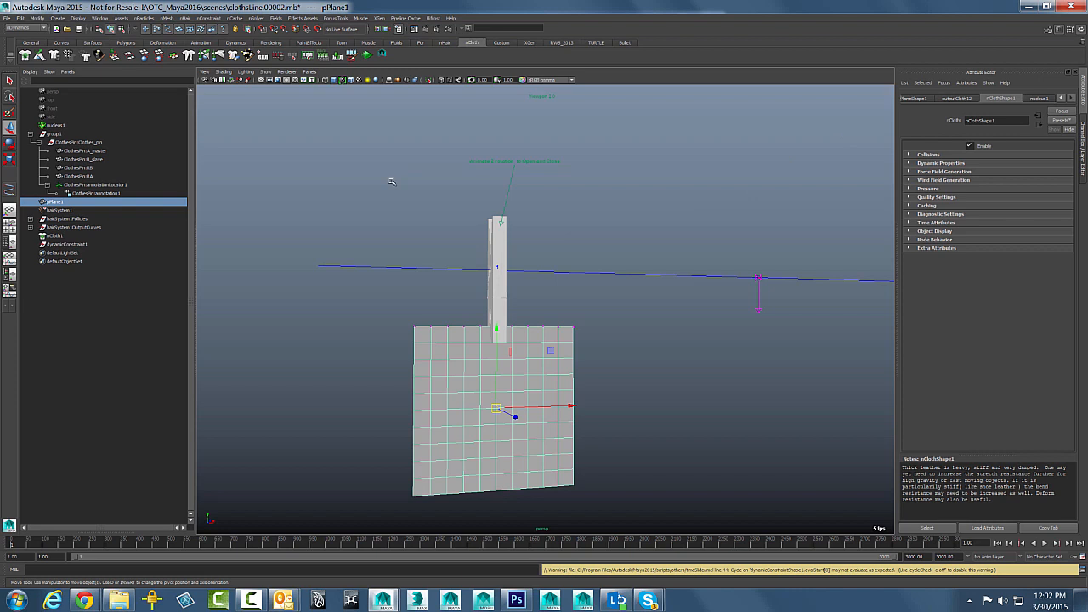
mouse_move(99, 211)
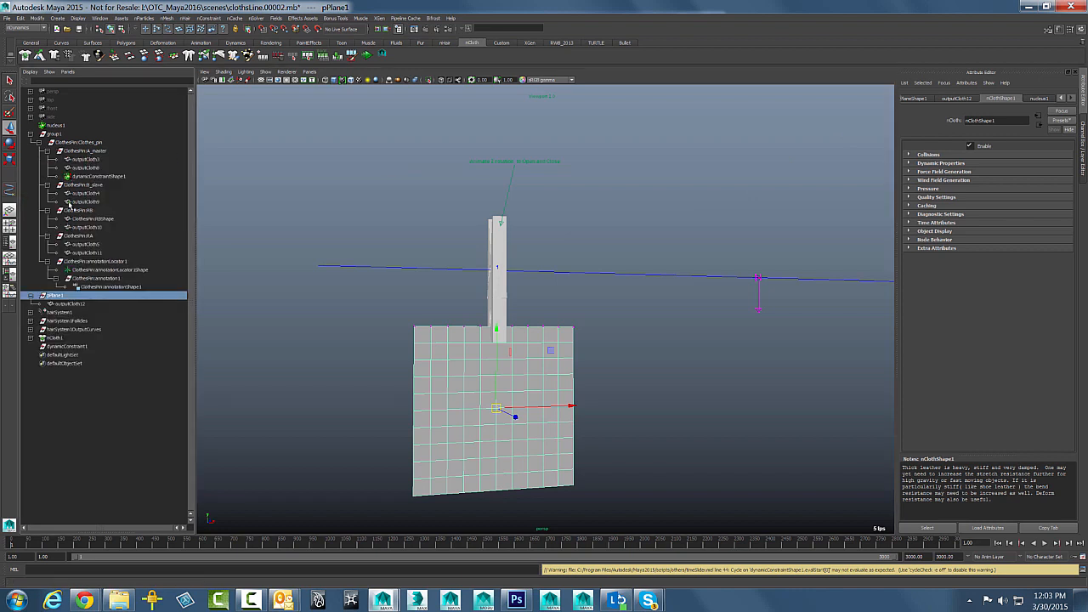
Select dynamicConstraint1, inspect its attributes, and replay the pinned photo simulation.
click(96, 175)
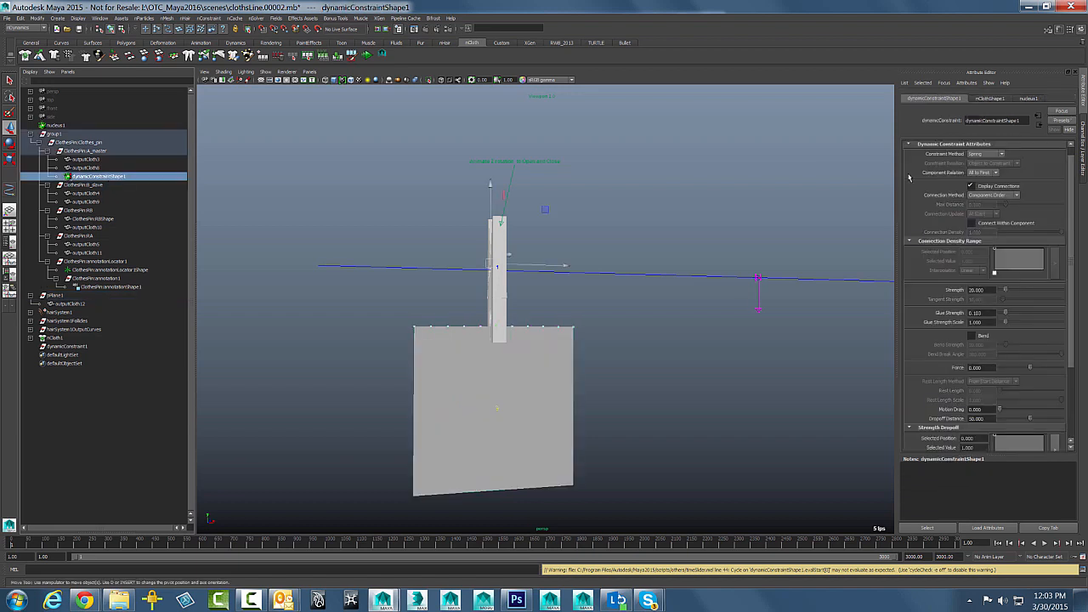
triple_click(975, 313)
text(1.000)
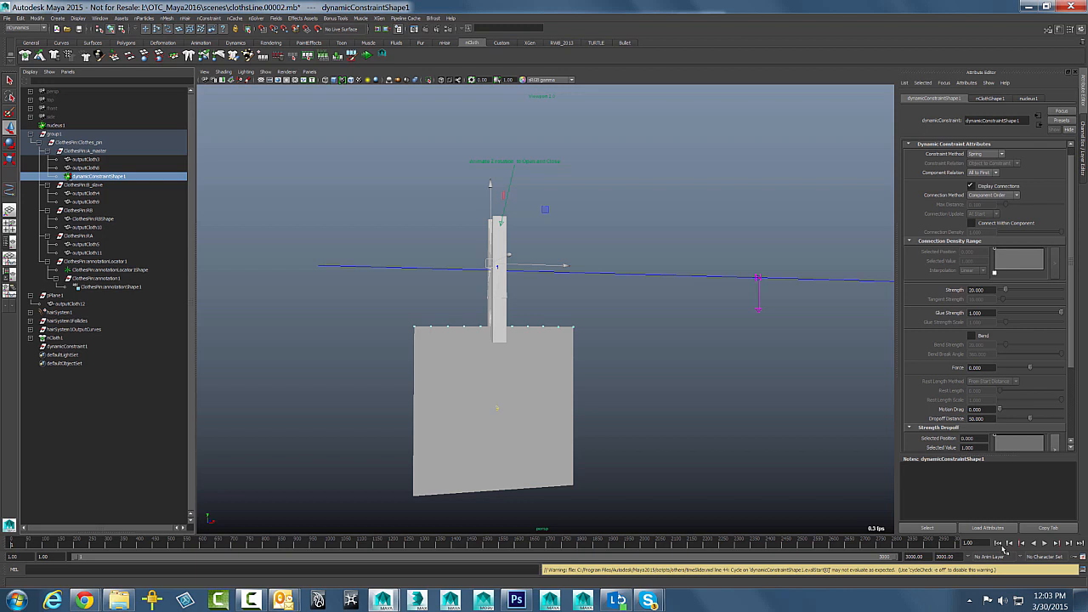
click(1045, 544)
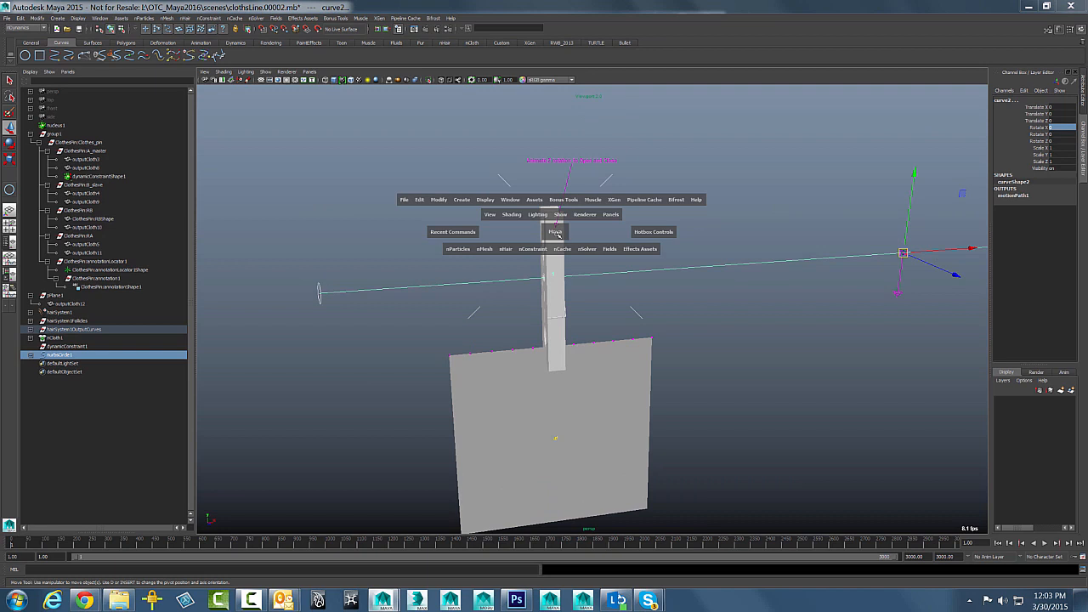
Extrude a tube surface along the rope curve via Surfaces > Extrude.
click(653, 231)
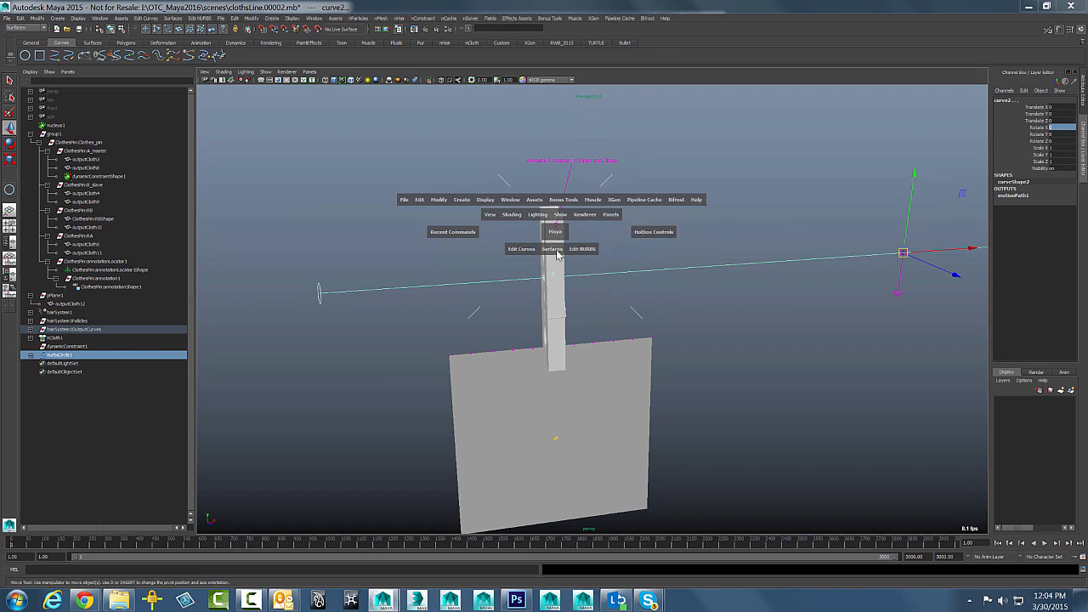
click(551, 249)
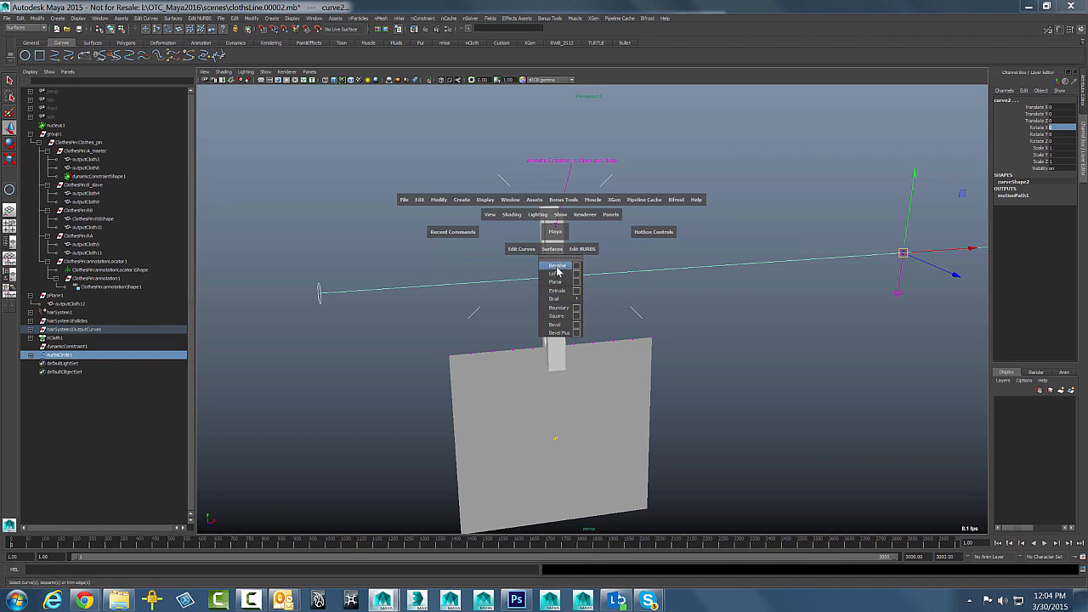
click(558, 289)
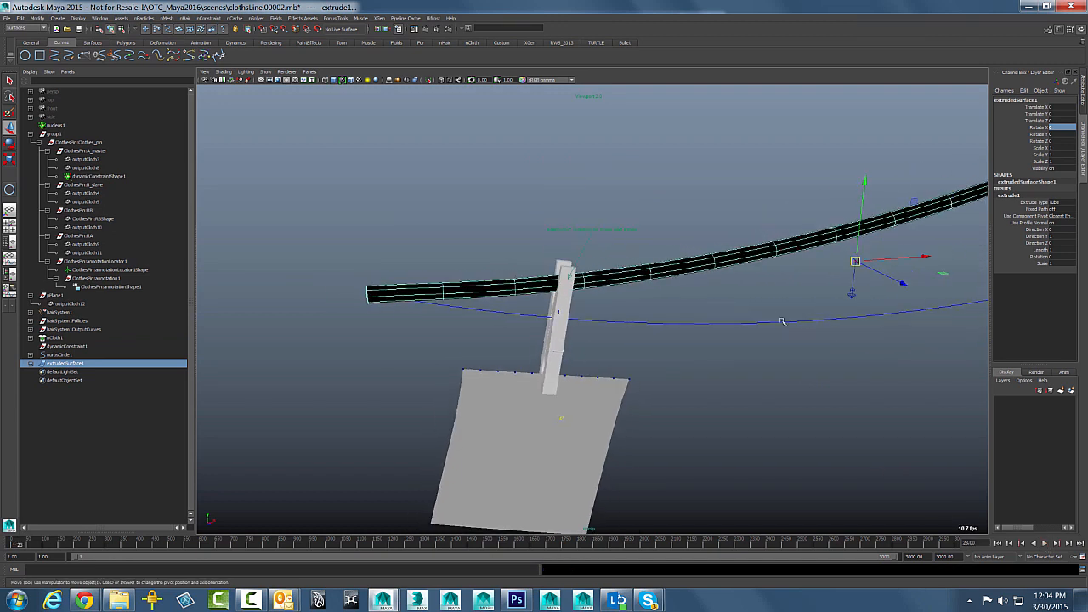
Select the new tube and bring up the extrude1 input settings in the Channel Box.
click(1061, 216)
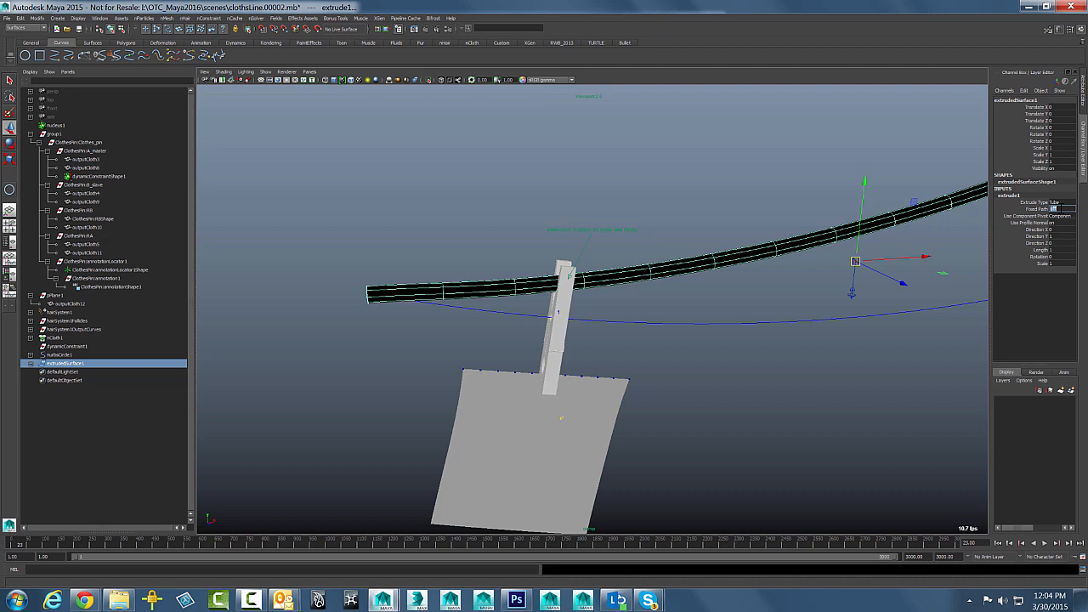
click(1060, 202)
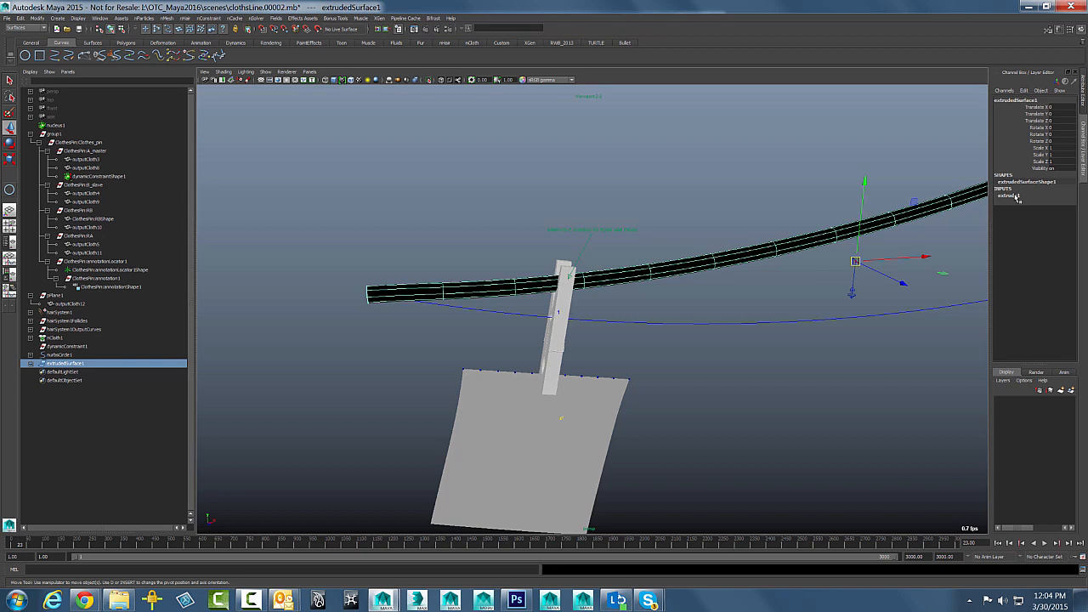
click(1009, 195)
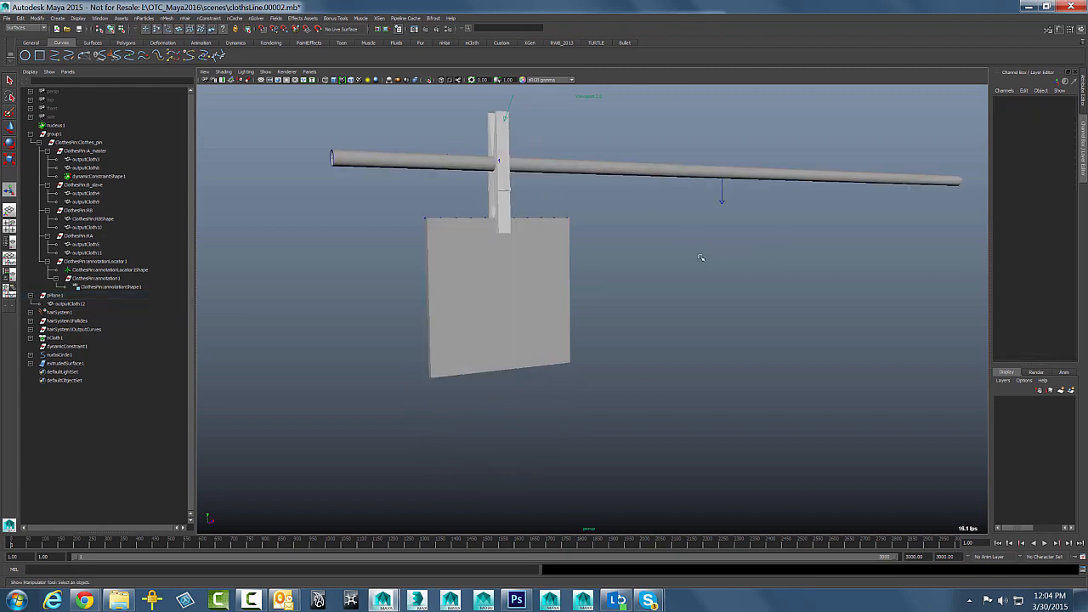
Play the simulation and move in to watch the tube clothesline sag and the photo swing.
drag(700, 258, 918, 482)
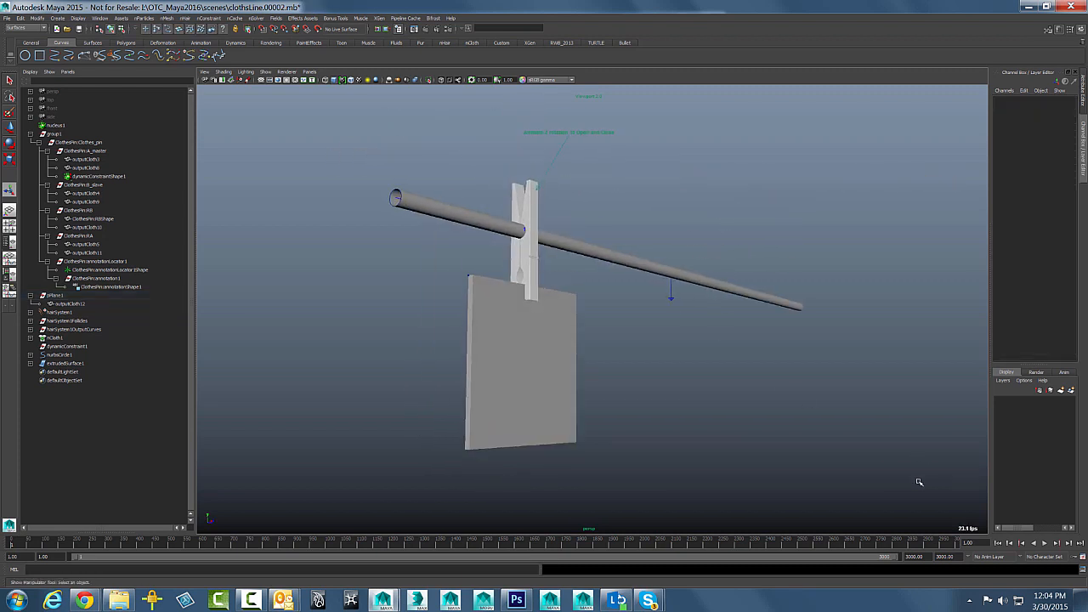
click(1043, 544)
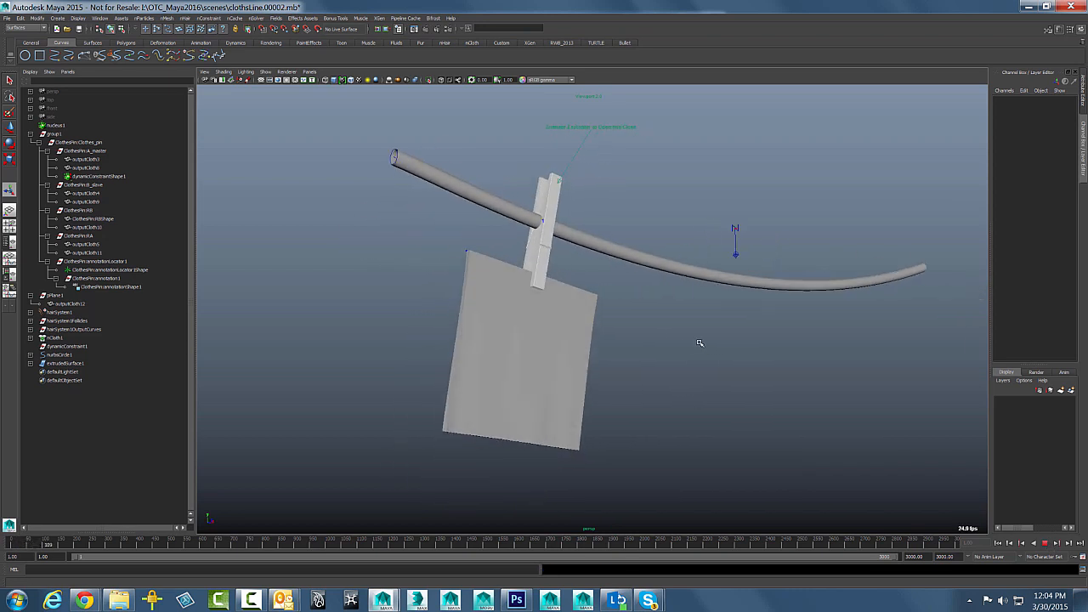
drag(700, 343, 637, 345)
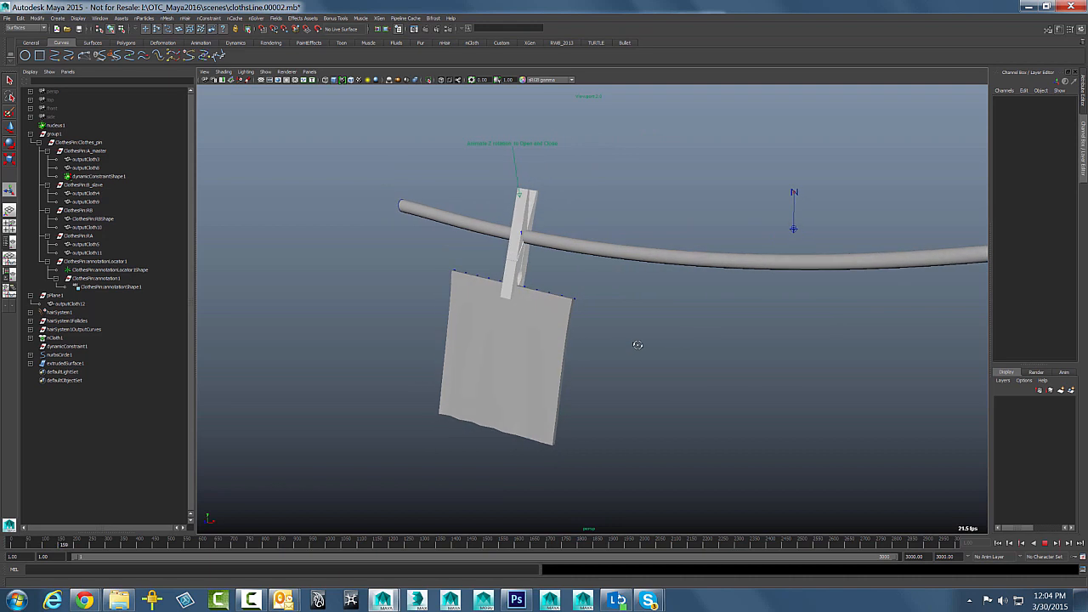